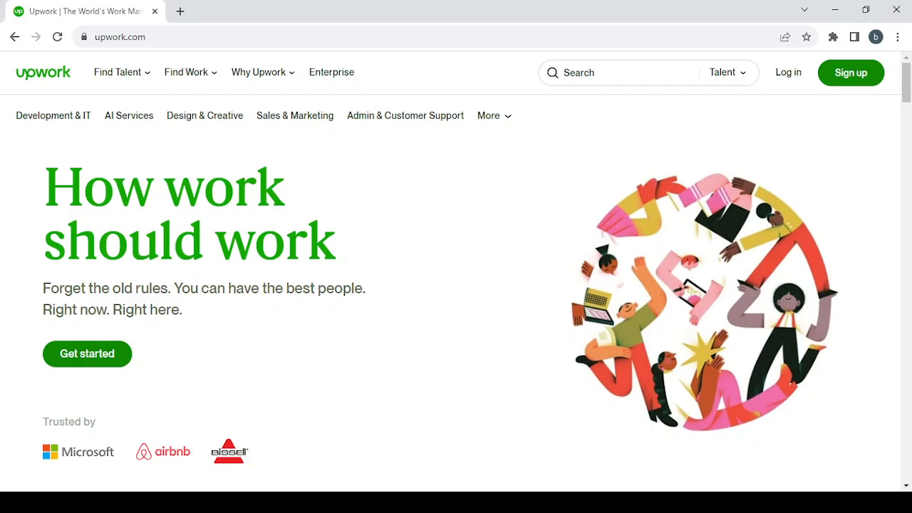
pyautogui.moveTo(756, 131)
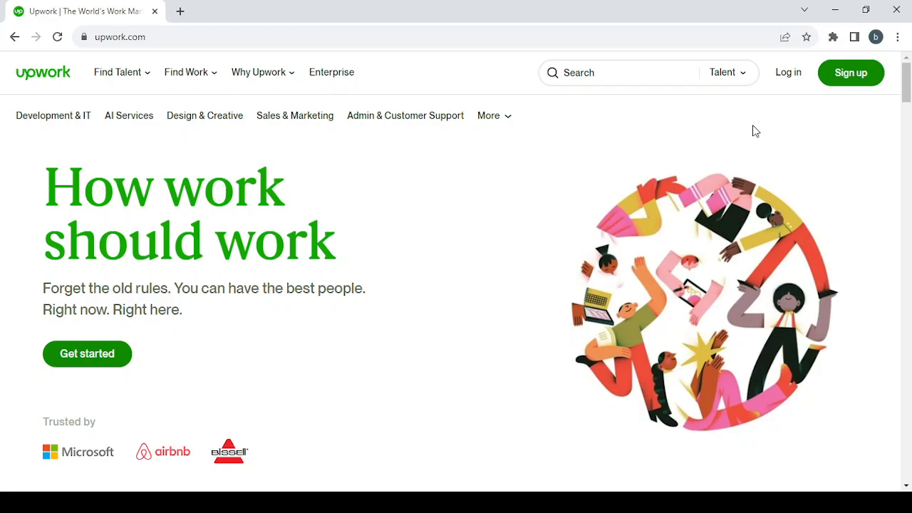
pyautogui.moveTo(321, 171)
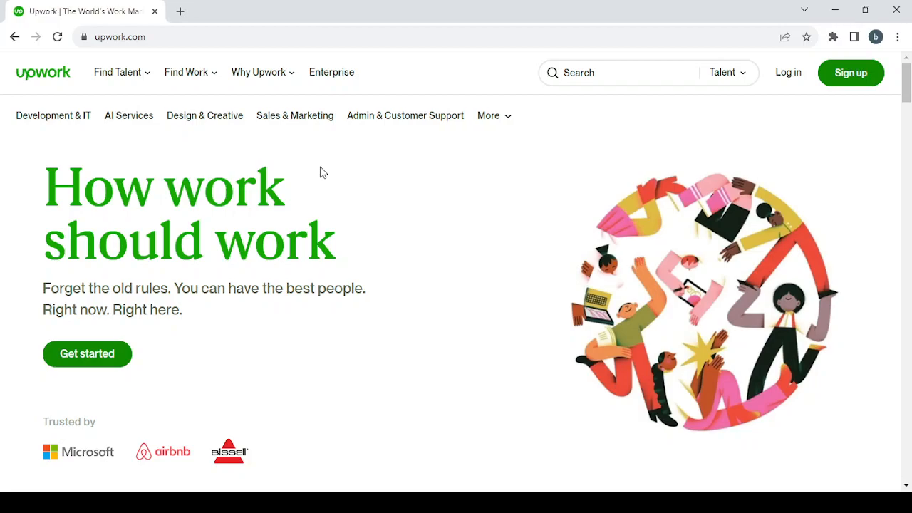
pyautogui.moveTo(244, 223)
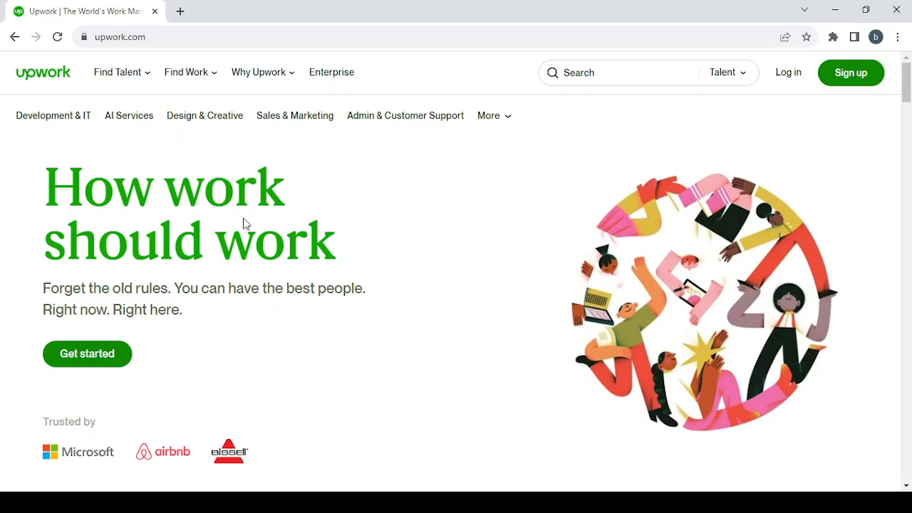
pyautogui.moveTo(114, 356)
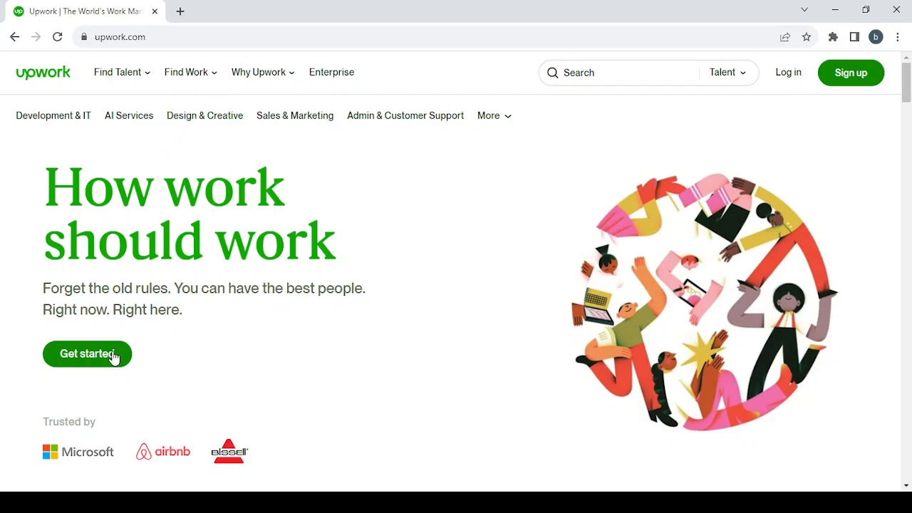
# Start a new Upwork account as a freelancer looking for work and reach the sign-up form.
pyautogui.click(86, 353)
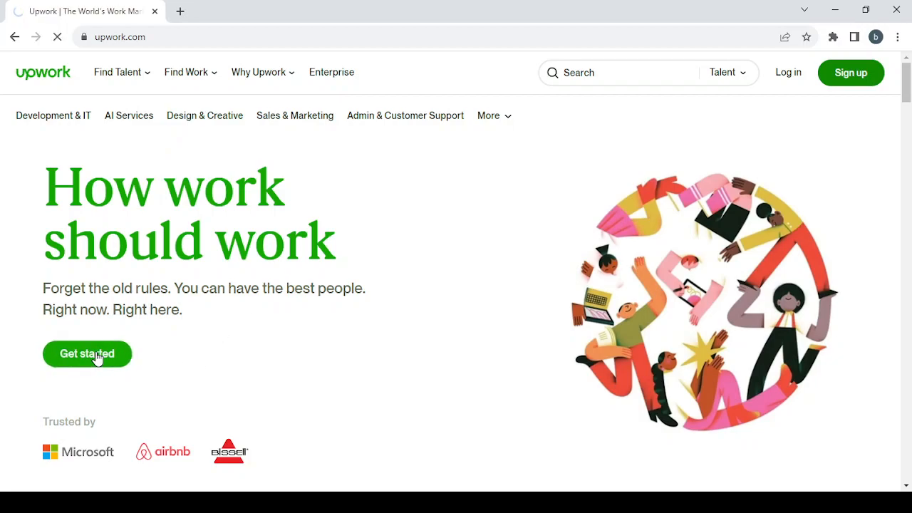
pyautogui.click(87, 354)
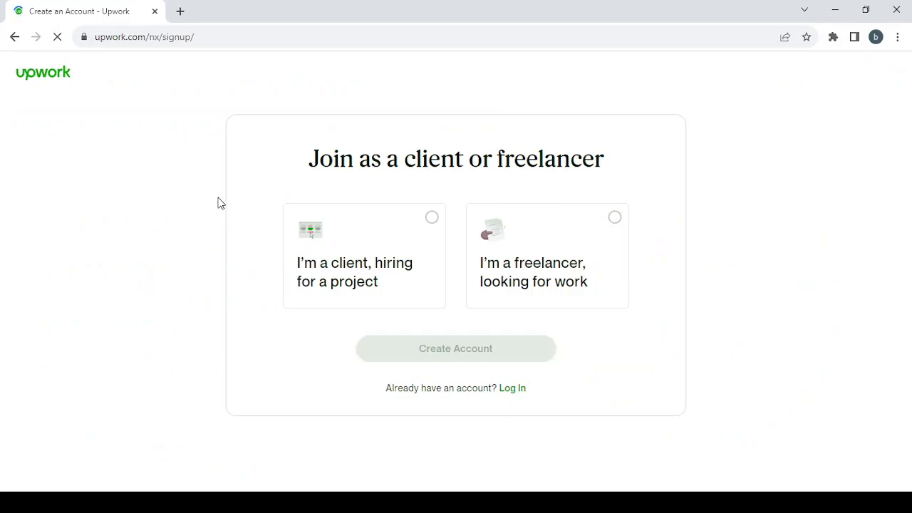
pyautogui.moveTo(439, 191)
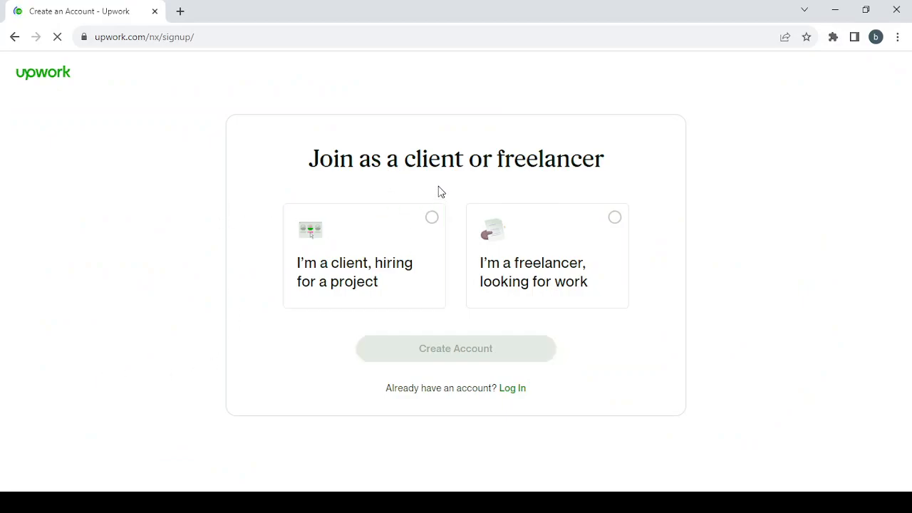
pyautogui.click(548, 255)
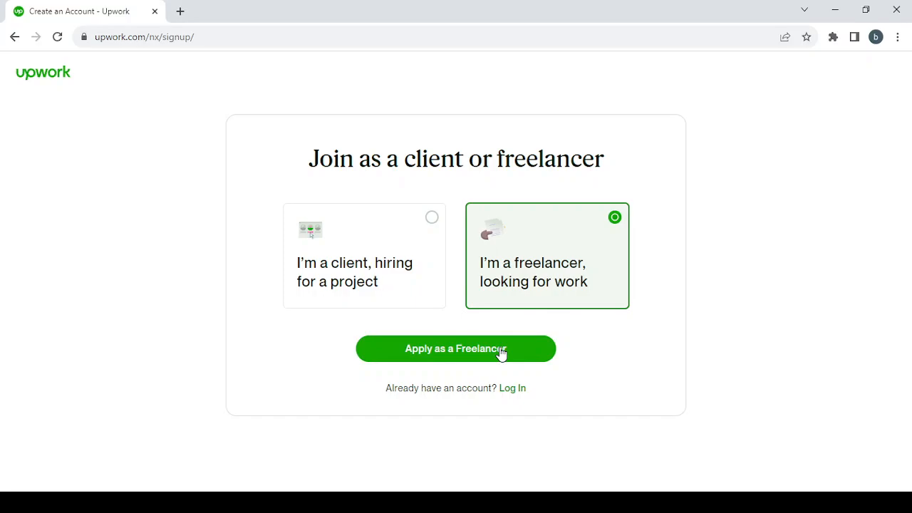
pyautogui.click(456, 348)
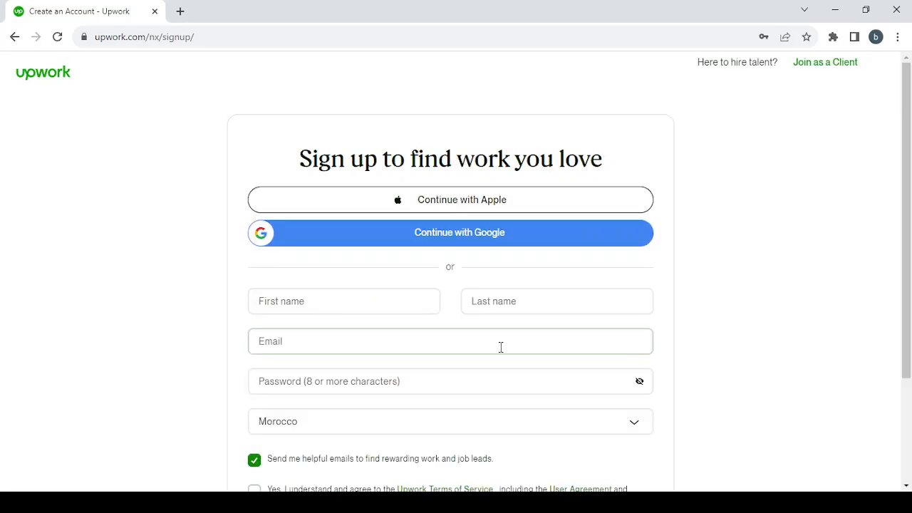
# Move into the password field and review the rest of the sign-up form.
pyautogui.click(451, 382)
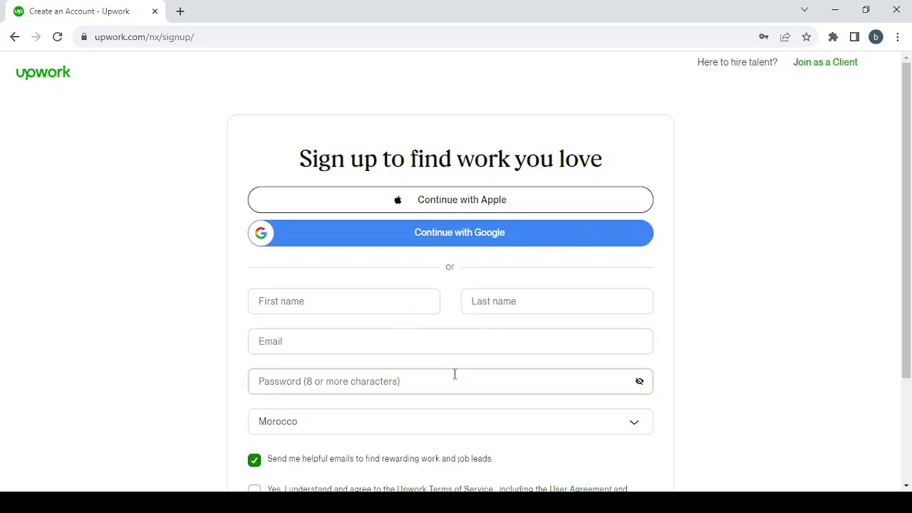
pyautogui.scroll(-3)
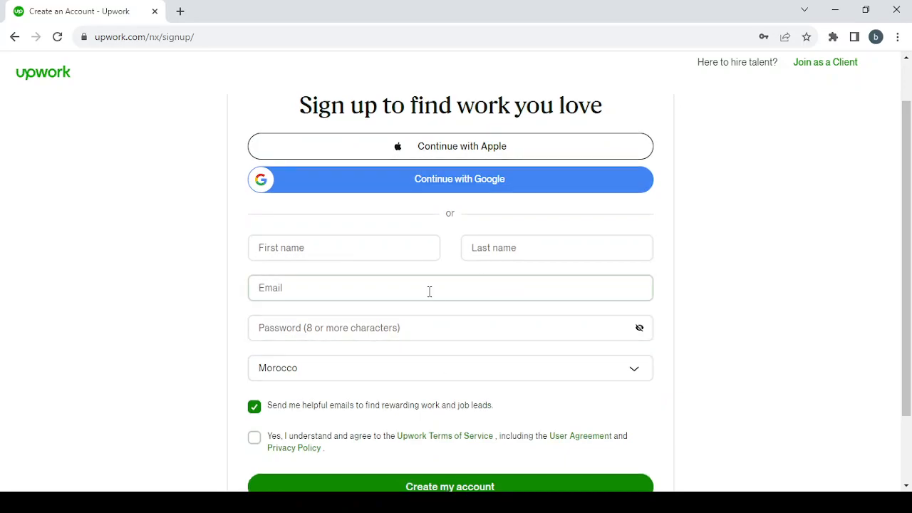
pyautogui.moveTo(451, 283)
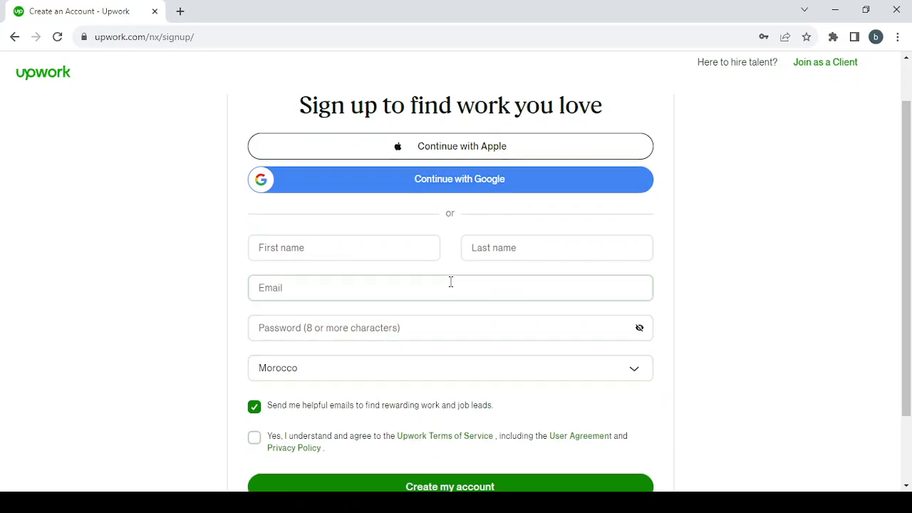
pyautogui.scroll(-3)
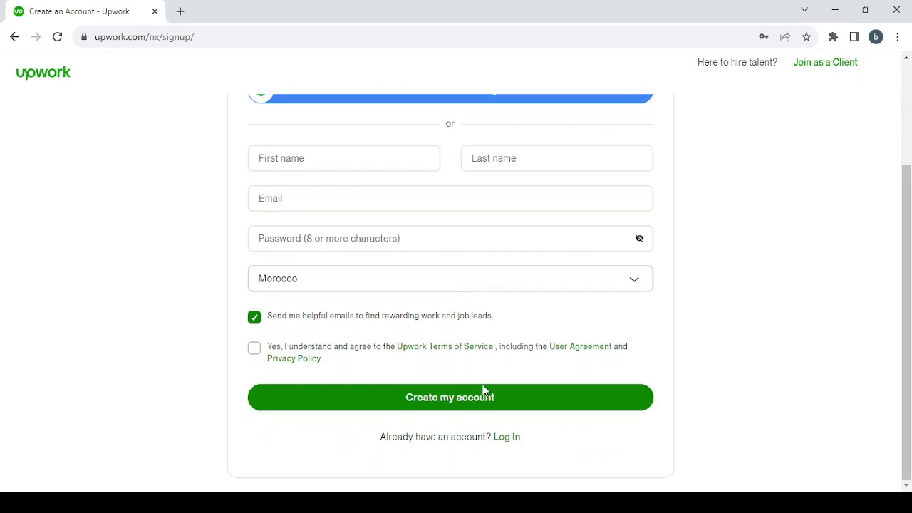
pyautogui.moveTo(508, 436)
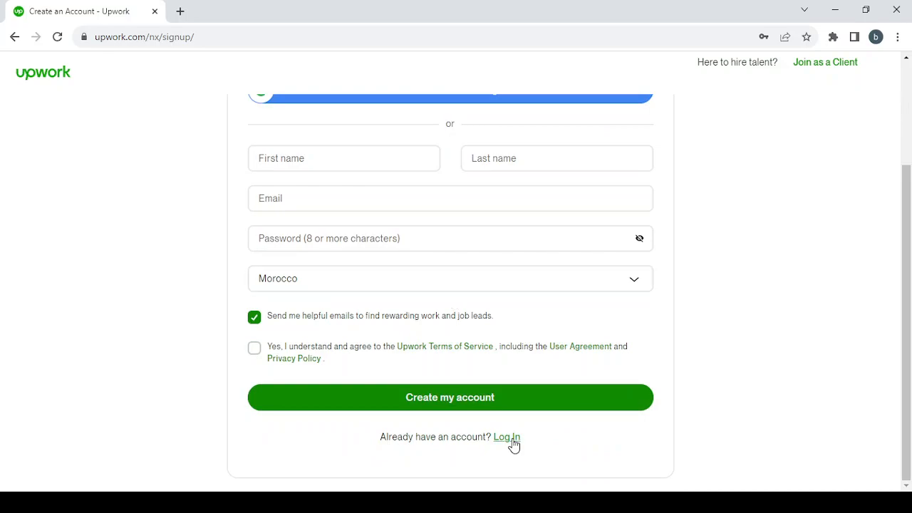
# Log in to the existing account with its email and password instead of signing up.
pyautogui.click(507, 436)
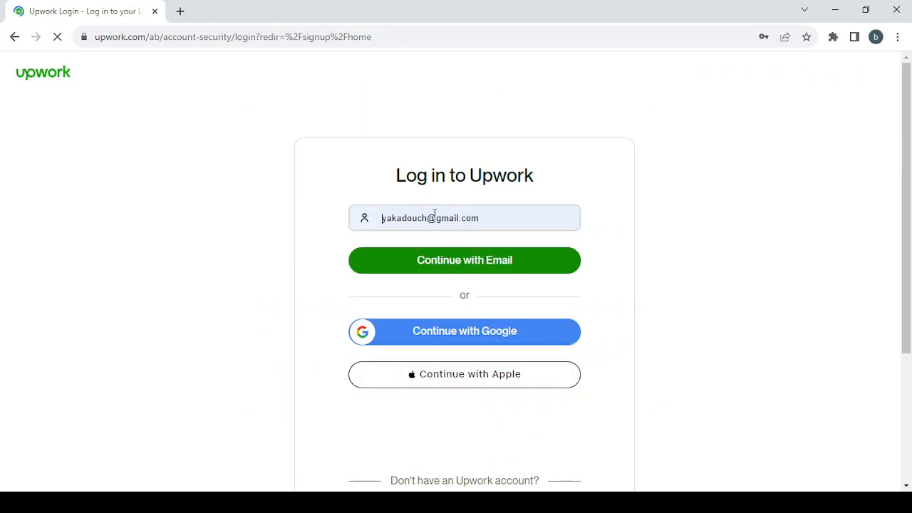
pyautogui.click(465, 260)
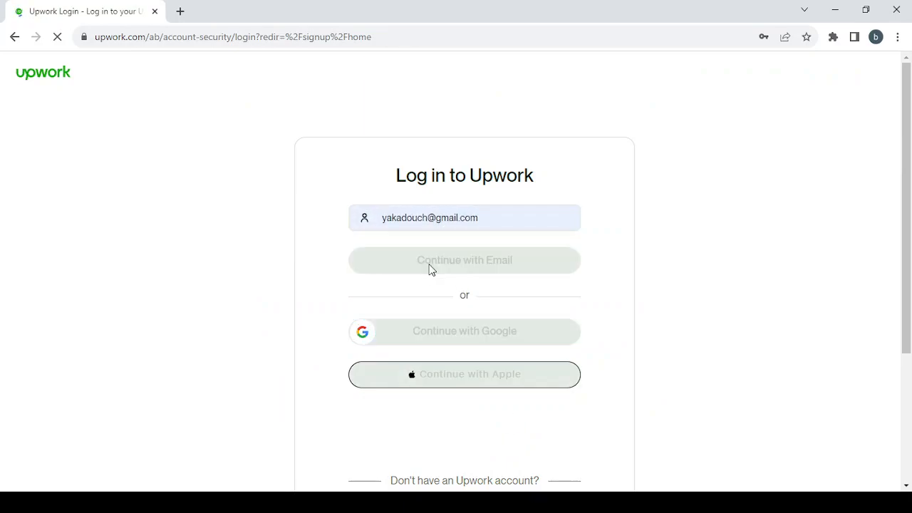
pyautogui.click(464, 259)
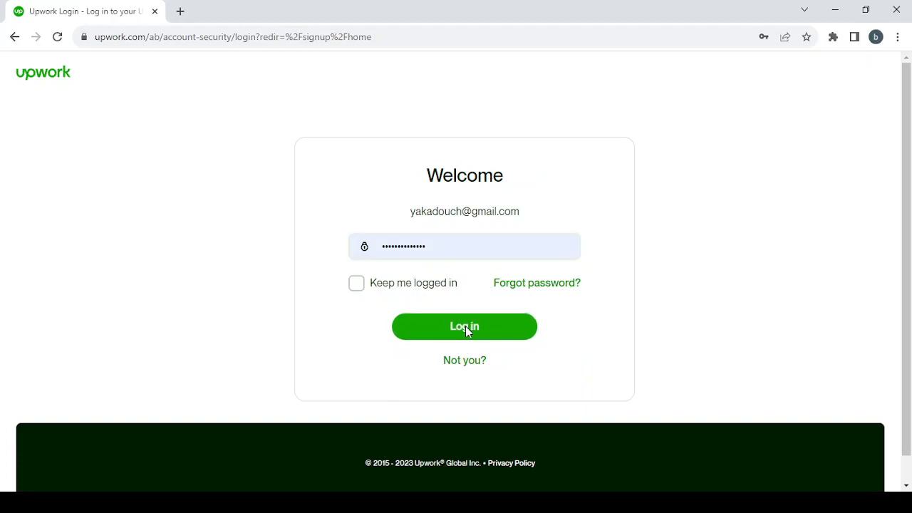
pyautogui.click(465, 327)
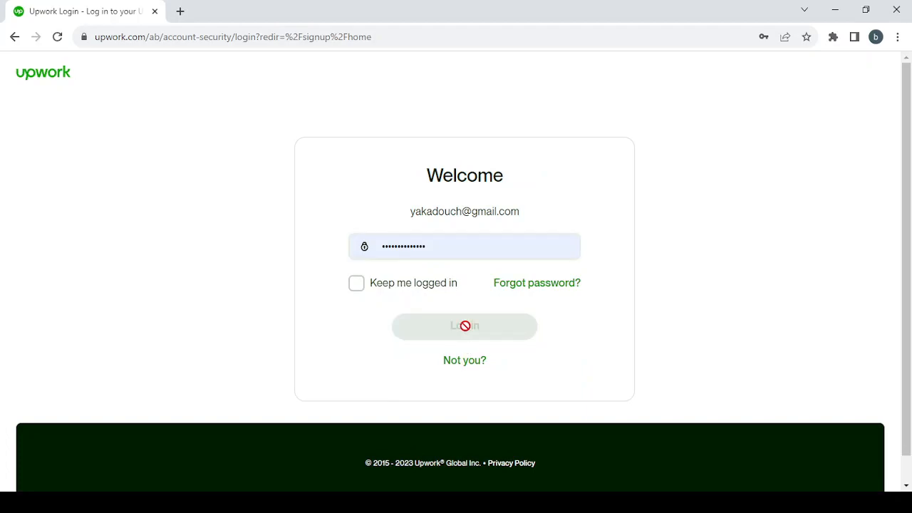
pyautogui.click(465, 325)
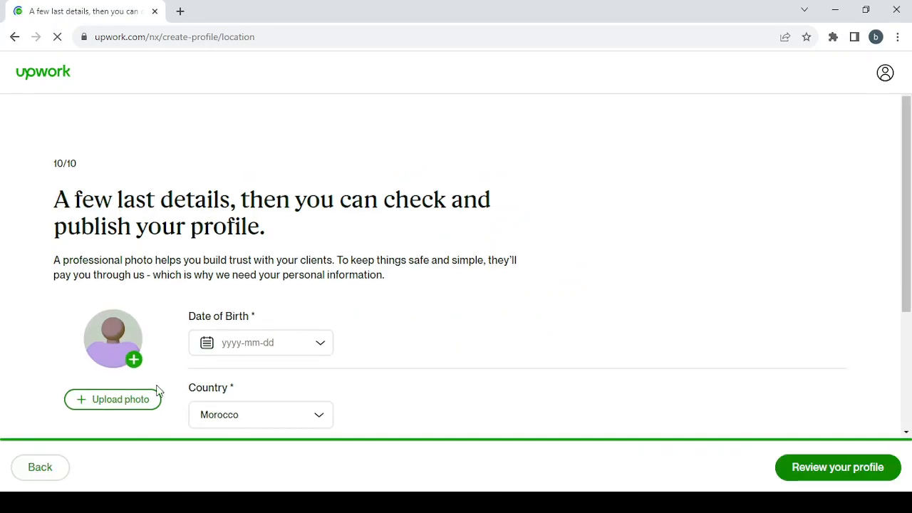
# Go back from step 10/10 to the 'Ready for your next big opportunity?' welcome page.
pyautogui.click(40, 468)
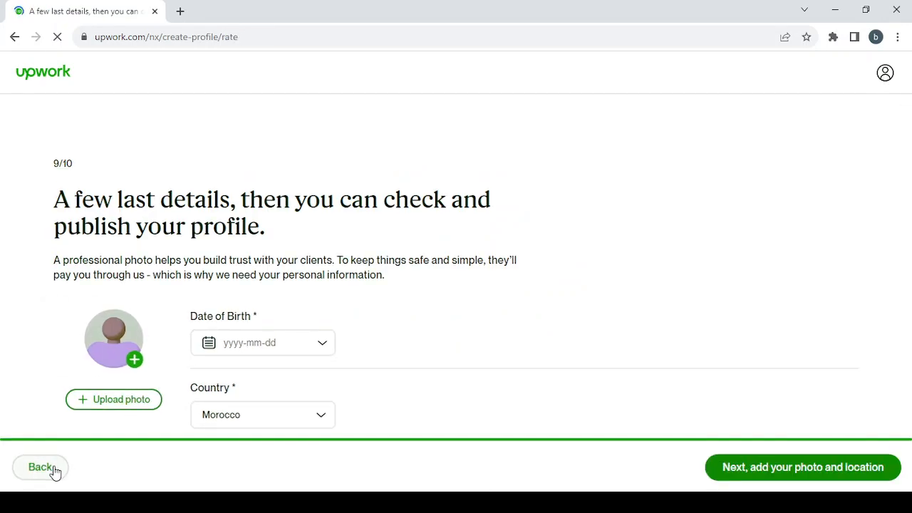
pyautogui.click(39, 468)
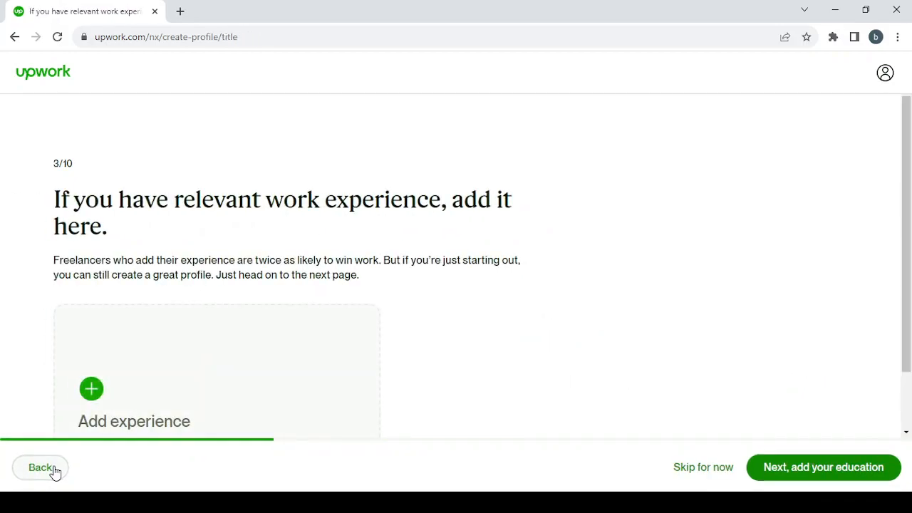
pyautogui.click(40, 468)
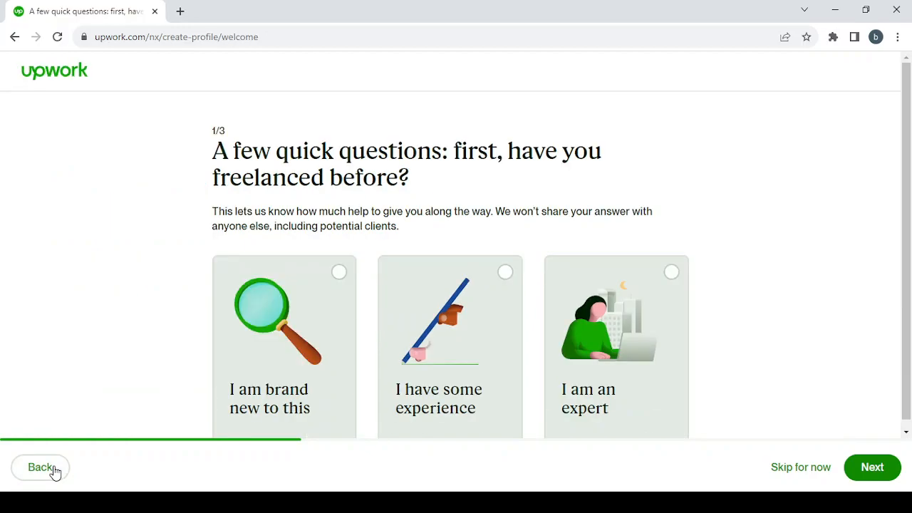
pyautogui.click(40, 468)
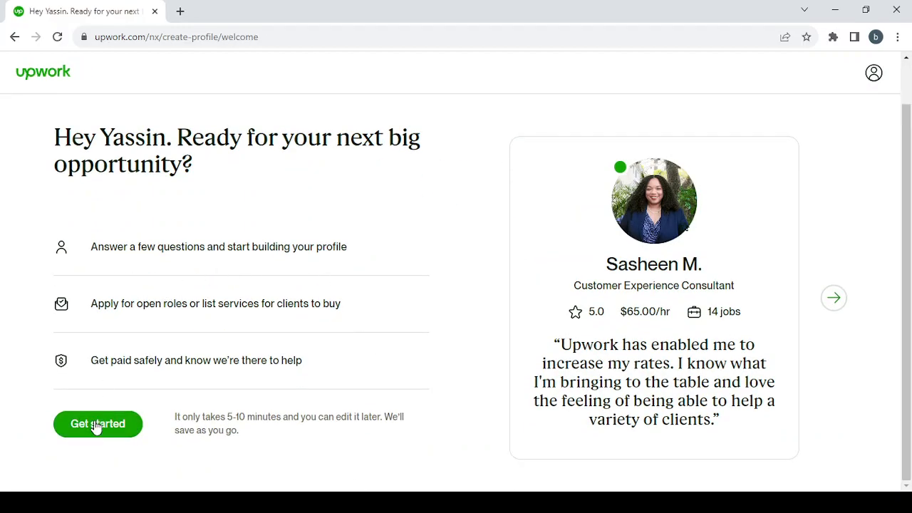
# Skip the biggest-goal question and finish the quick questions to start creating the profile.
pyautogui.click(97, 423)
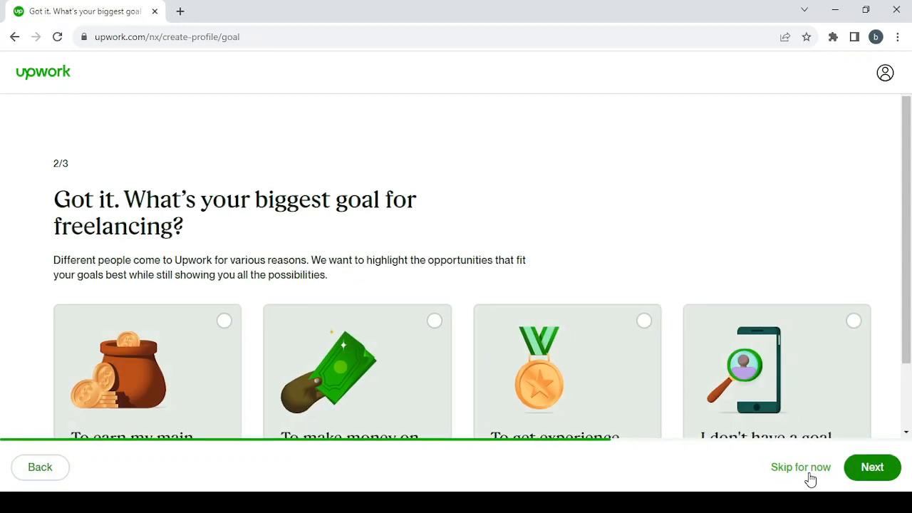
pyautogui.click(873, 468)
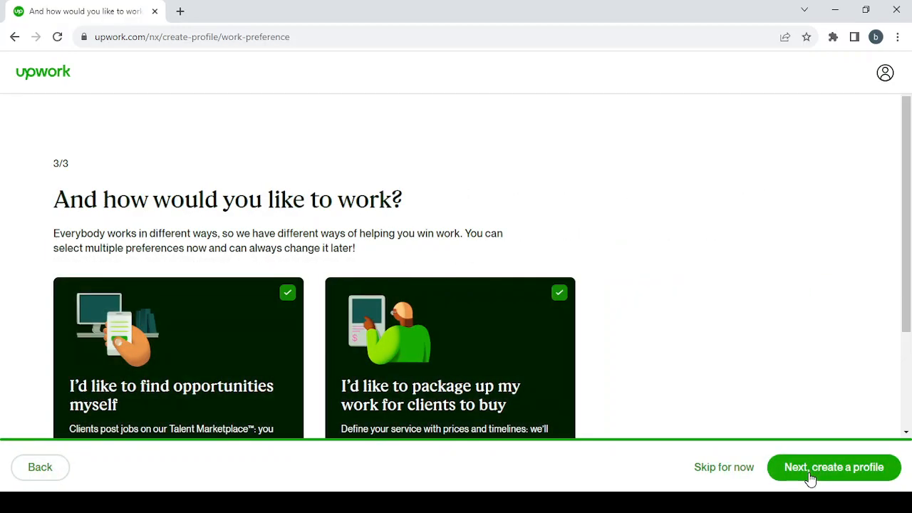
pyautogui.click(834, 468)
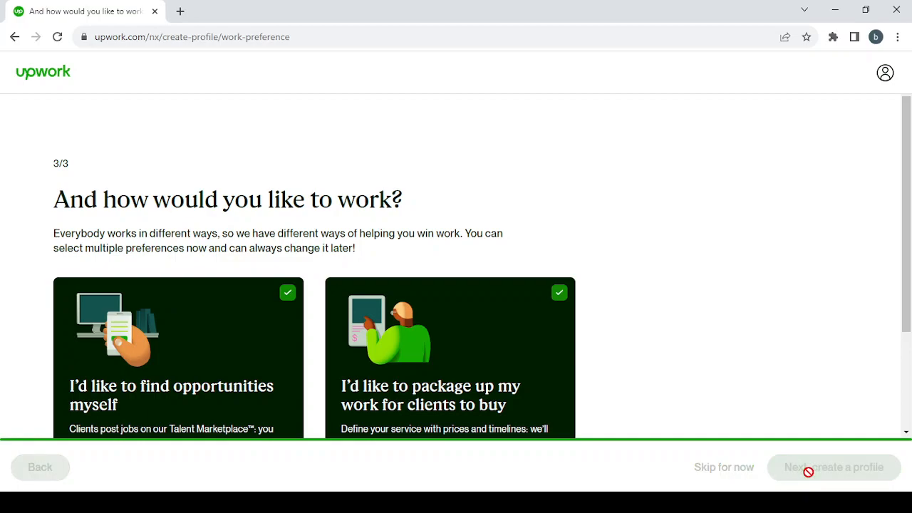
pyautogui.click(835, 467)
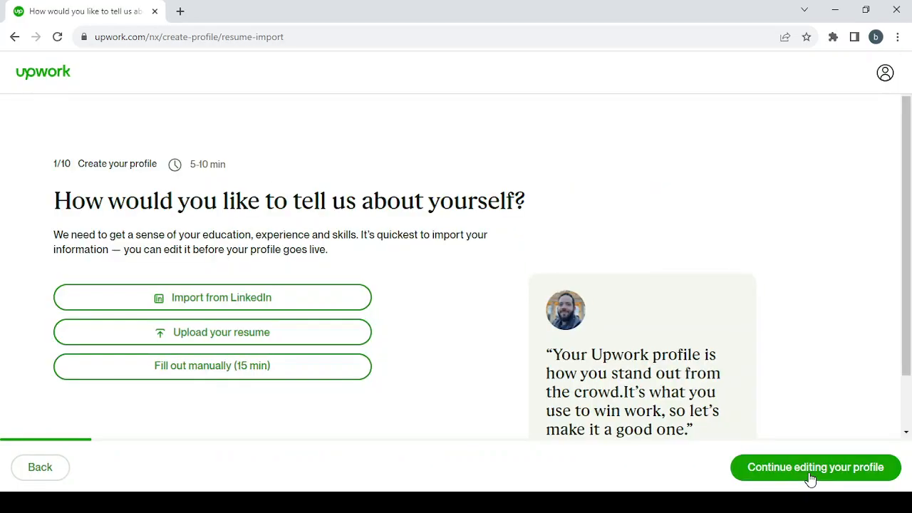
# Choose 'Fill out manually (15 min)' and confirm starting a new profile from scratch.
pyautogui.scroll(-3)
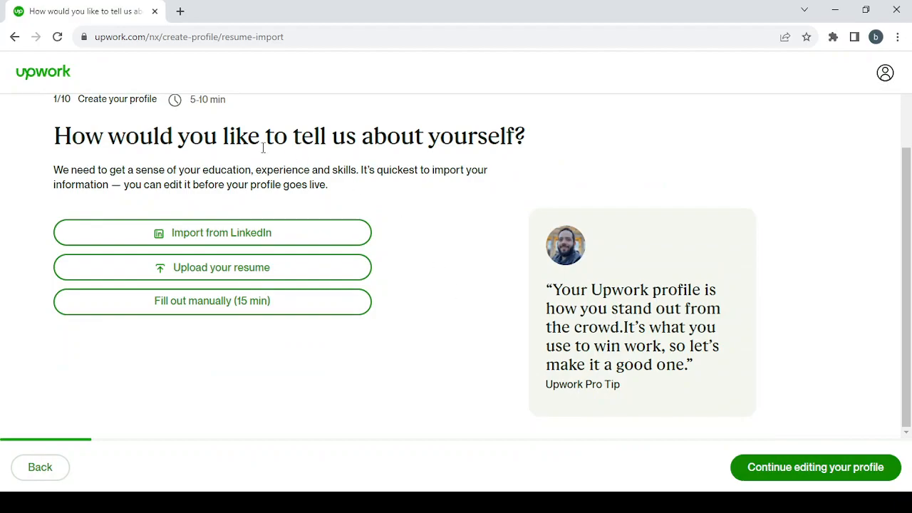
pyautogui.moveTo(268, 248)
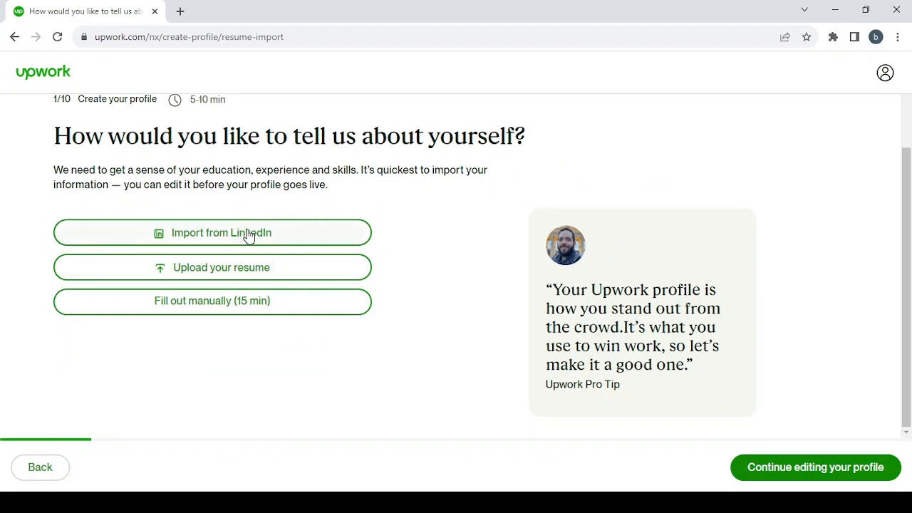
pyautogui.moveTo(225, 282)
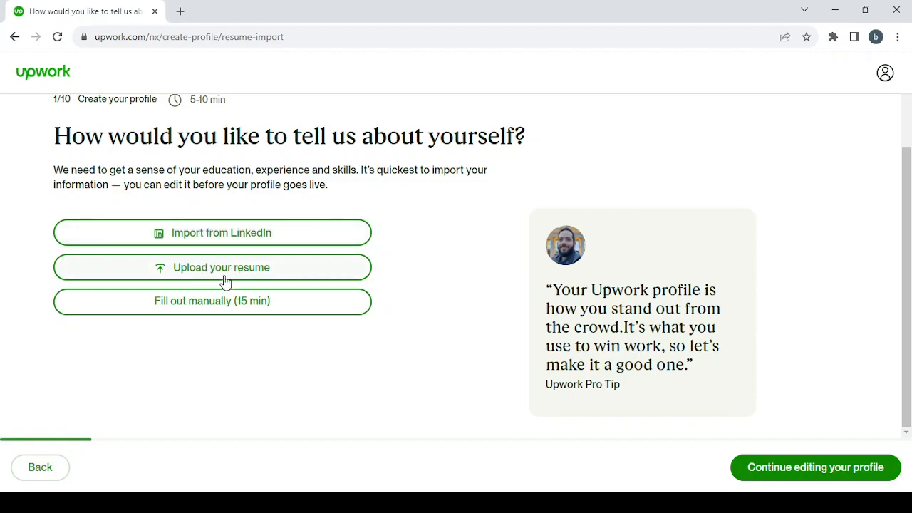
pyautogui.moveTo(228, 317)
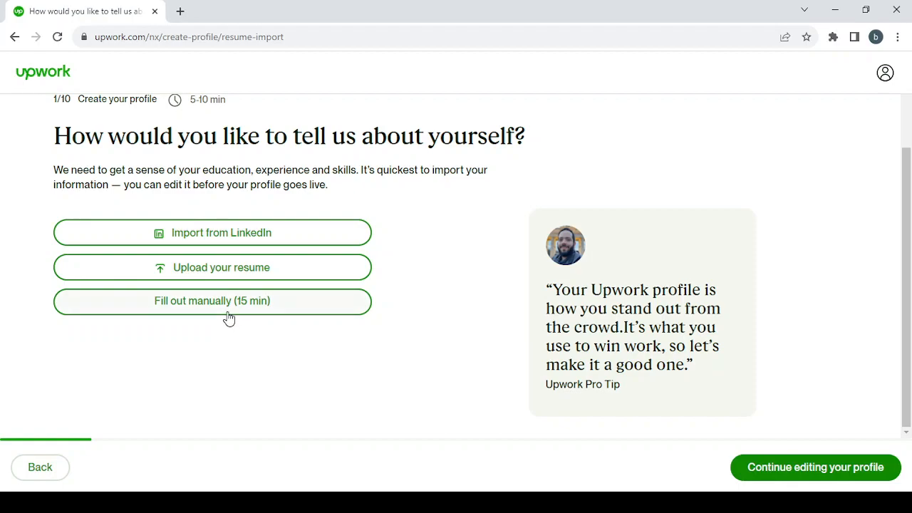
pyautogui.moveTo(211, 303)
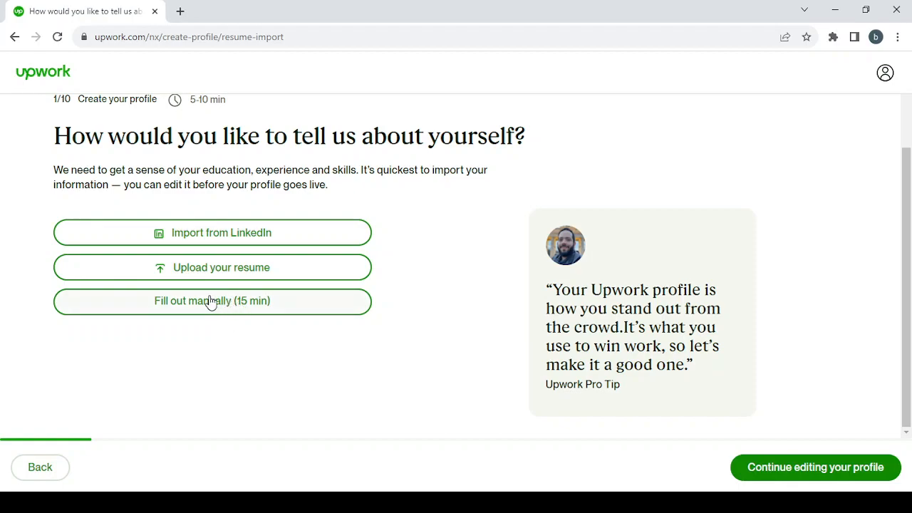
pyautogui.moveTo(243, 305)
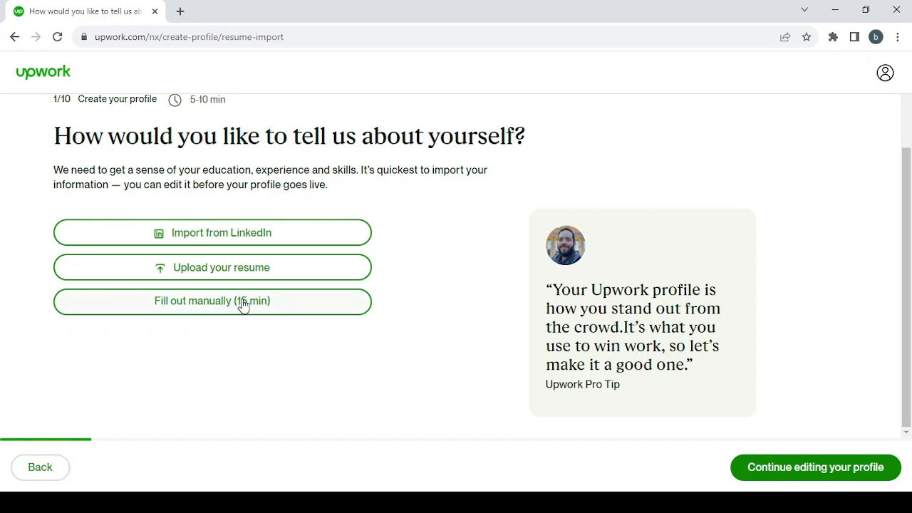
pyautogui.moveTo(191, 308)
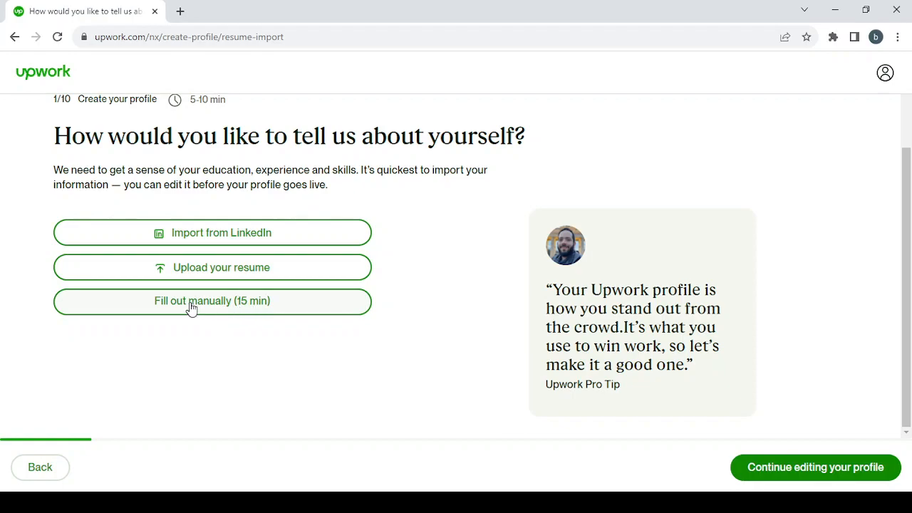
pyautogui.click(212, 301)
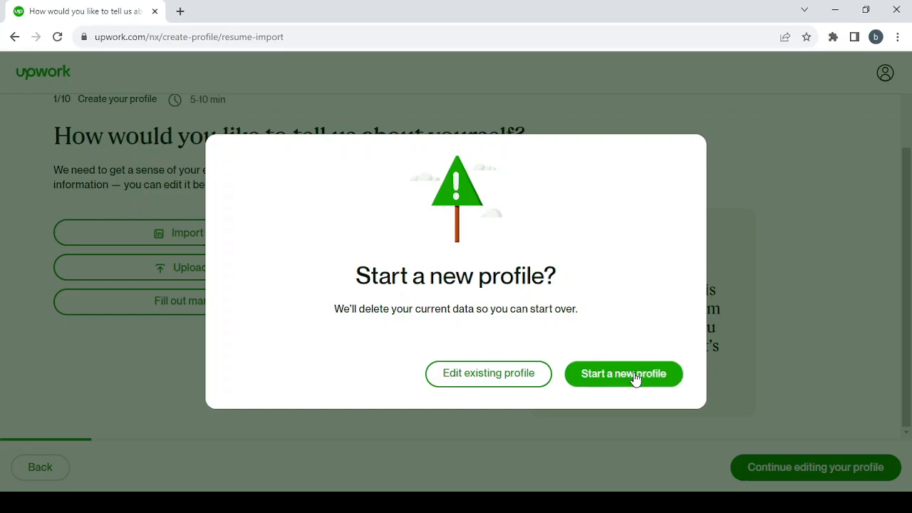
pyautogui.click(623, 373)
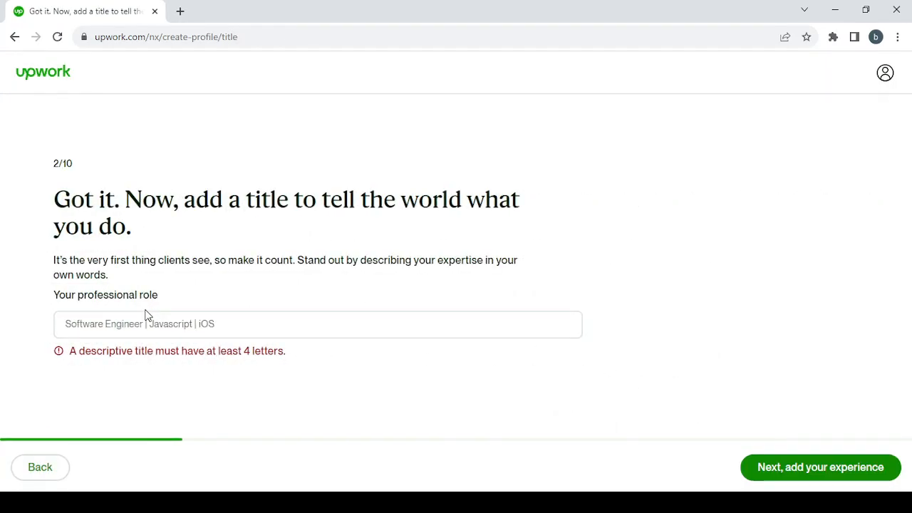
pyautogui.moveTo(93, 264)
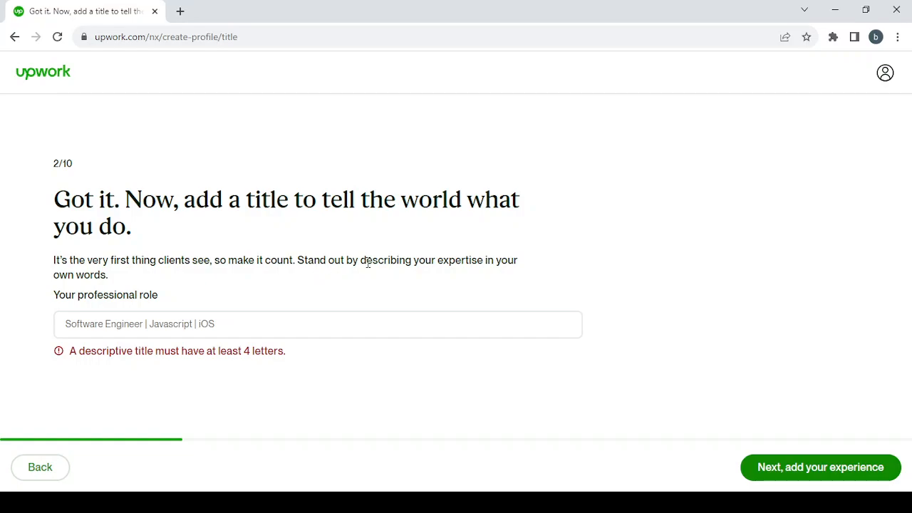
pyautogui.moveTo(184, 251)
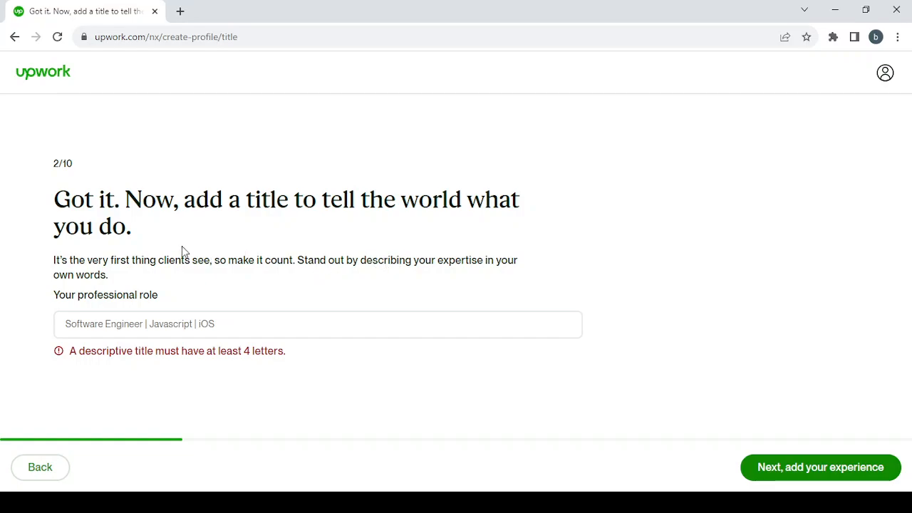
pyautogui.moveTo(59, 302)
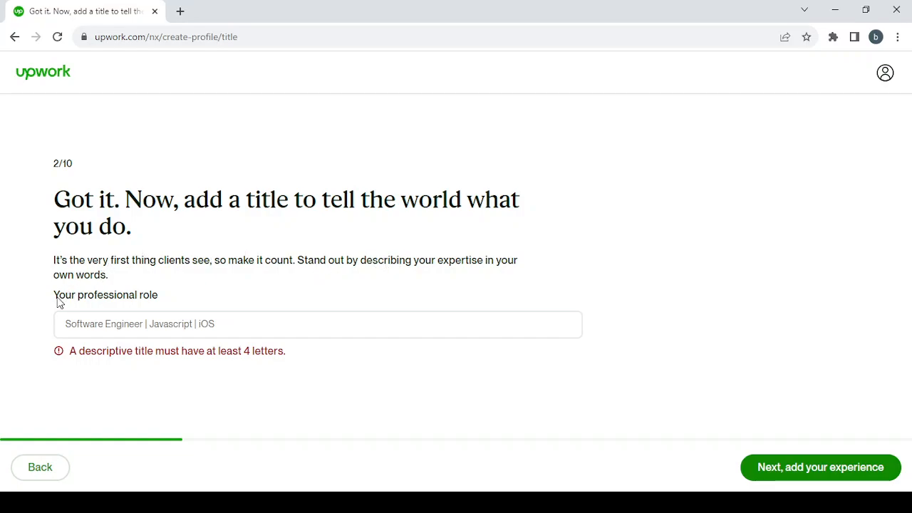
pyautogui.moveTo(142, 298)
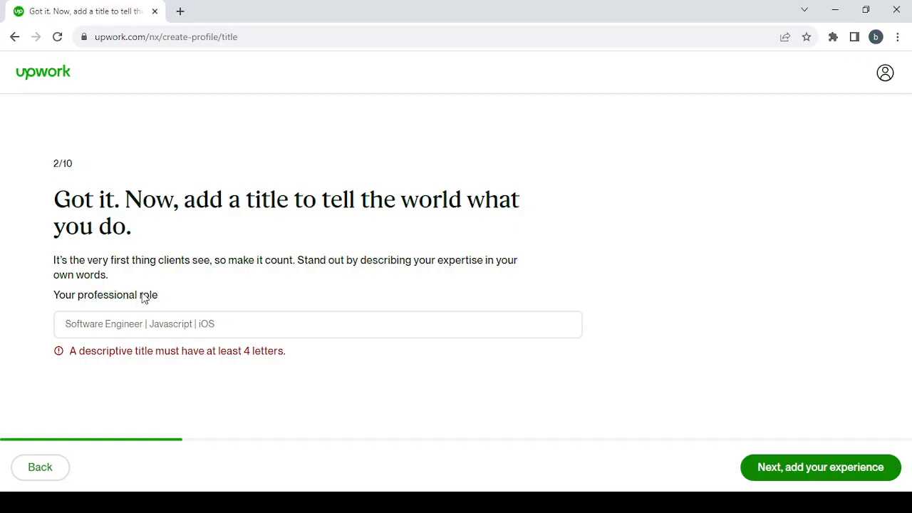
pyautogui.moveTo(335, 233)
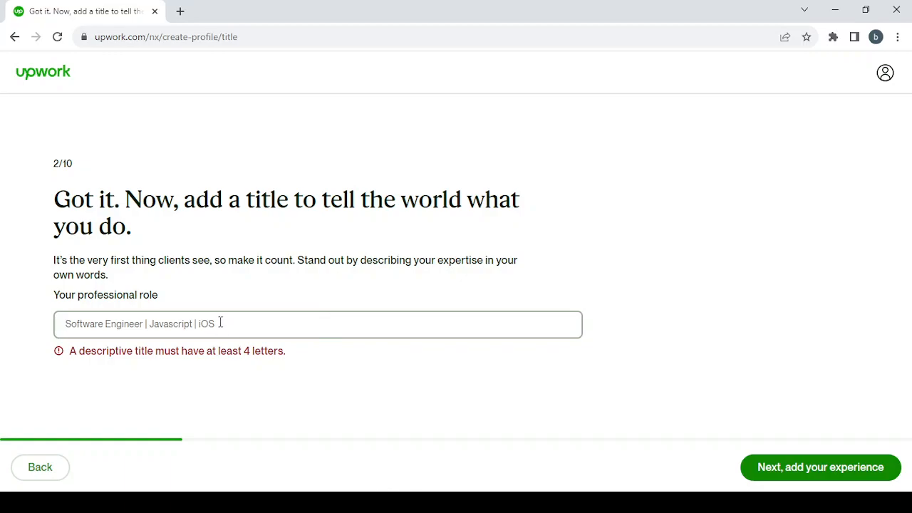
# Enter 'web development' as the professional role.
pyautogui.write('zeb')
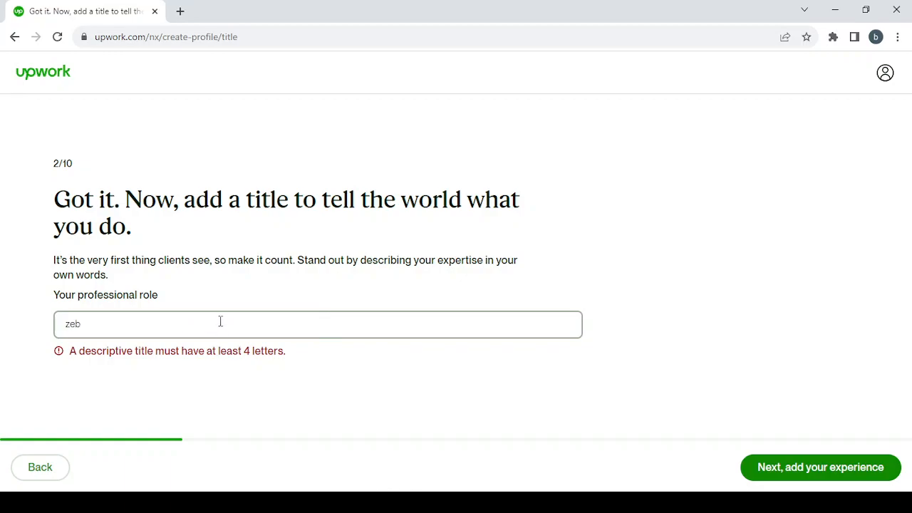
pyautogui.write('Software Engineer | Javascript | iOS')
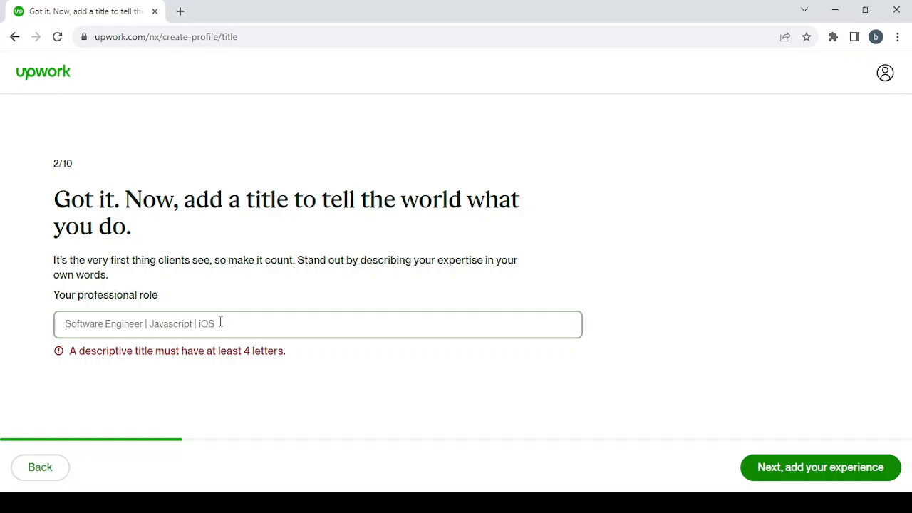
pyautogui.write('web d')
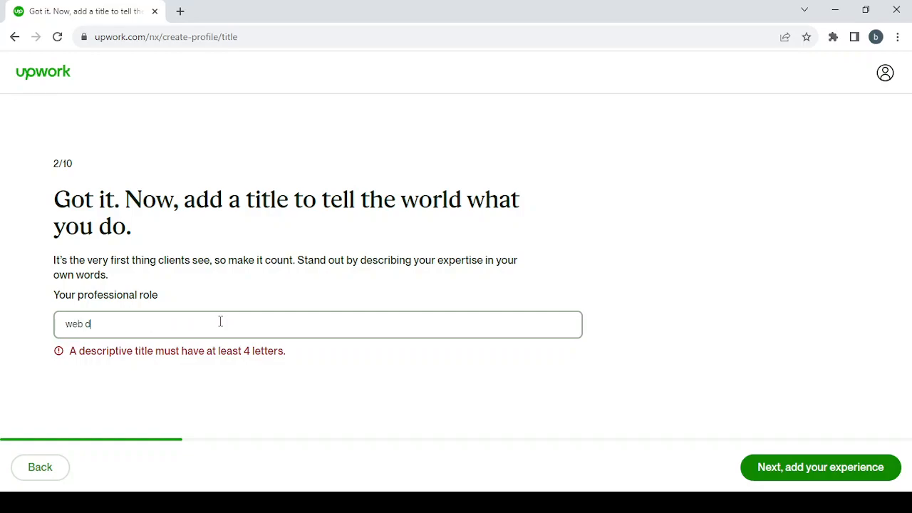
pyautogui.write('evel')
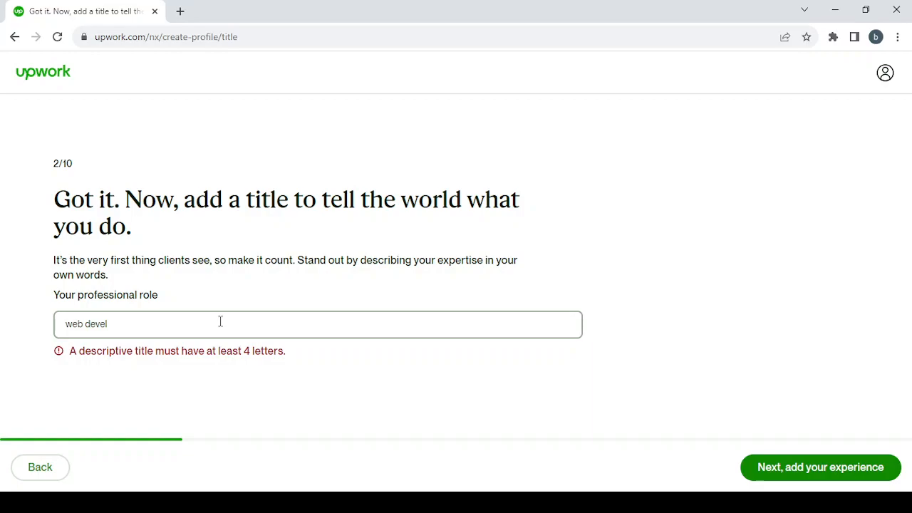
pyautogui.write('op')
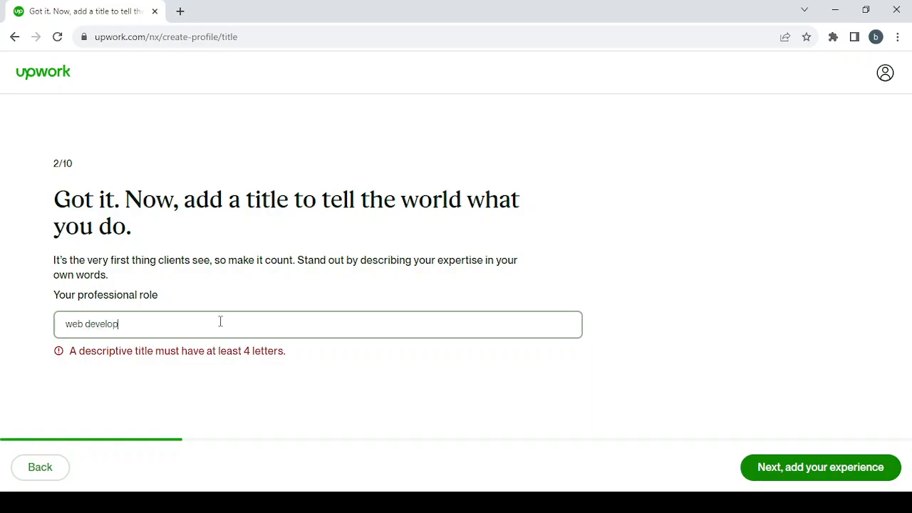
pyautogui.write('ment')
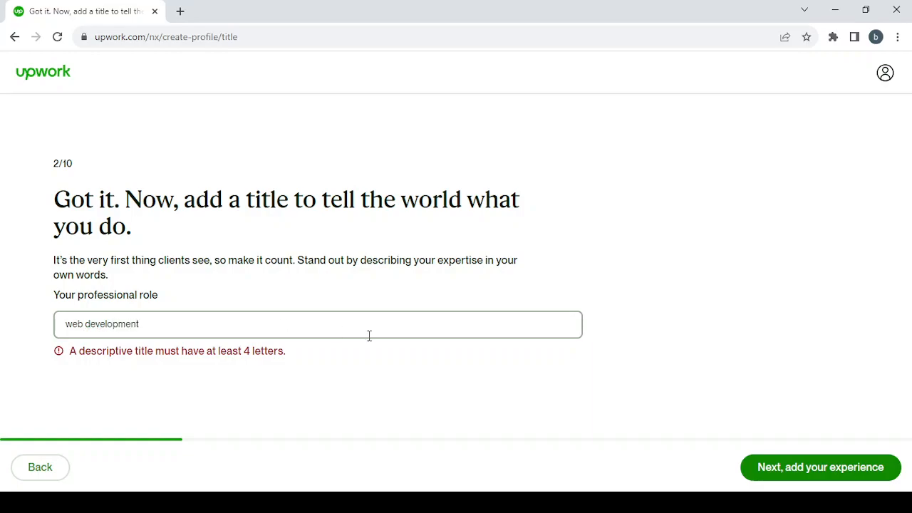
pyautogui.moveTo(843, 481)
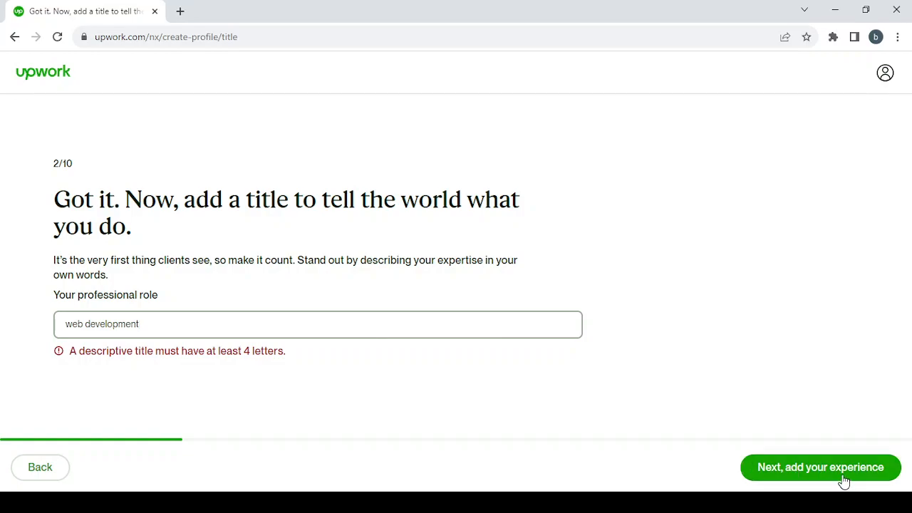
# Save the title and skip the work experience step to reach education.
pyautogui.click(821, 467)
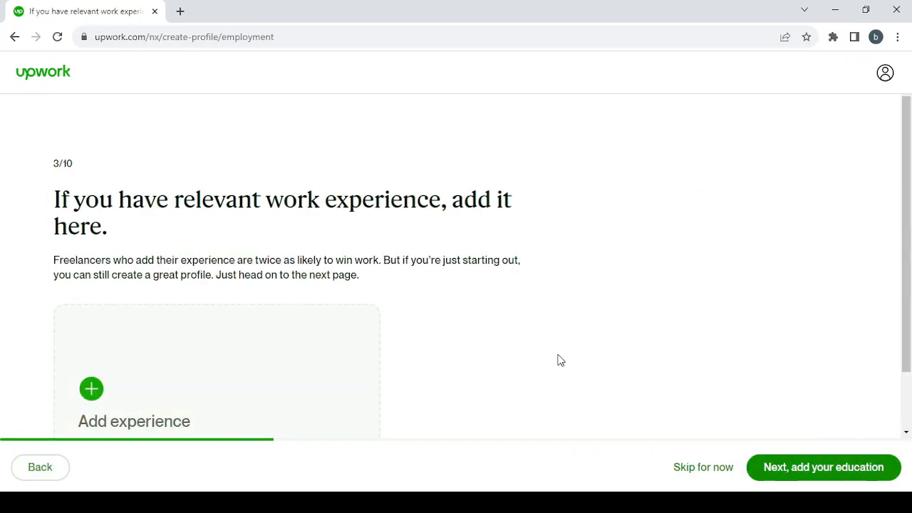
pyautogui.scroll(-3)
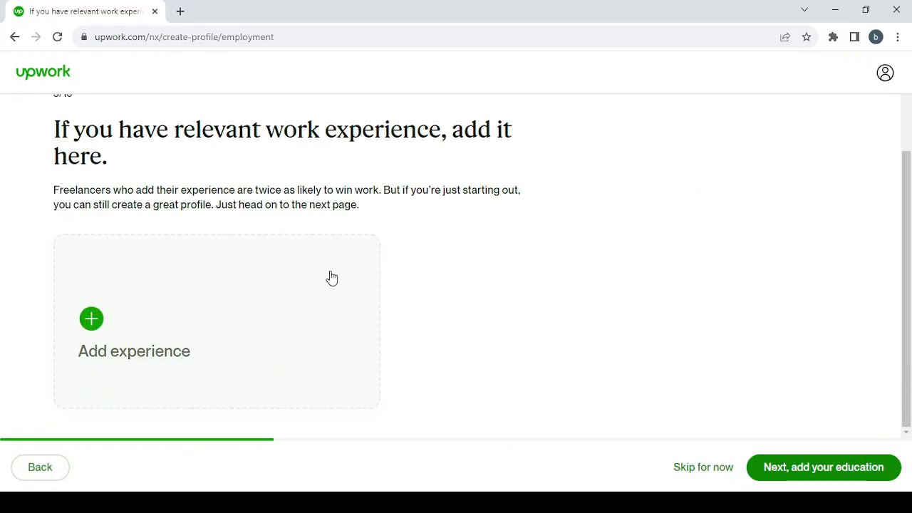
pyautogui.moveTo(676, 374)
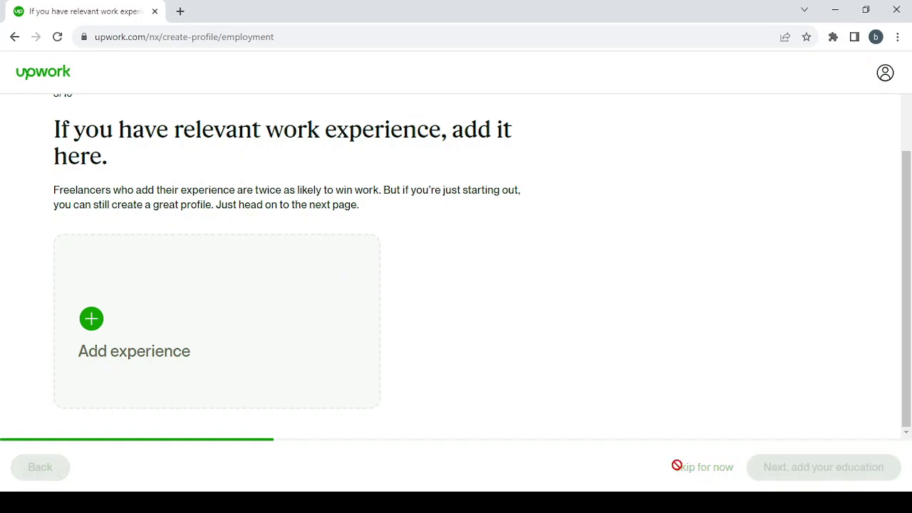
pyautogui.click(707, 468)
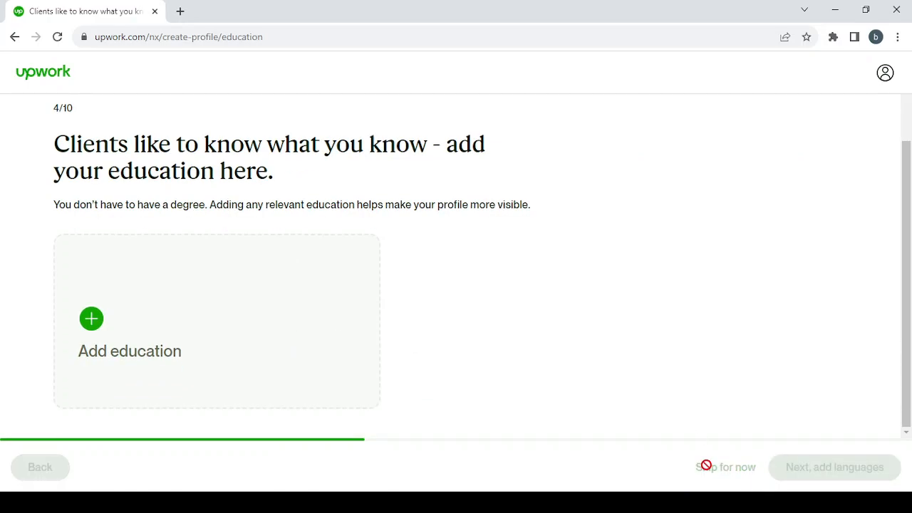
# Skip education and set English proficiency to Conversational.
pyautogui.click(834, 468)
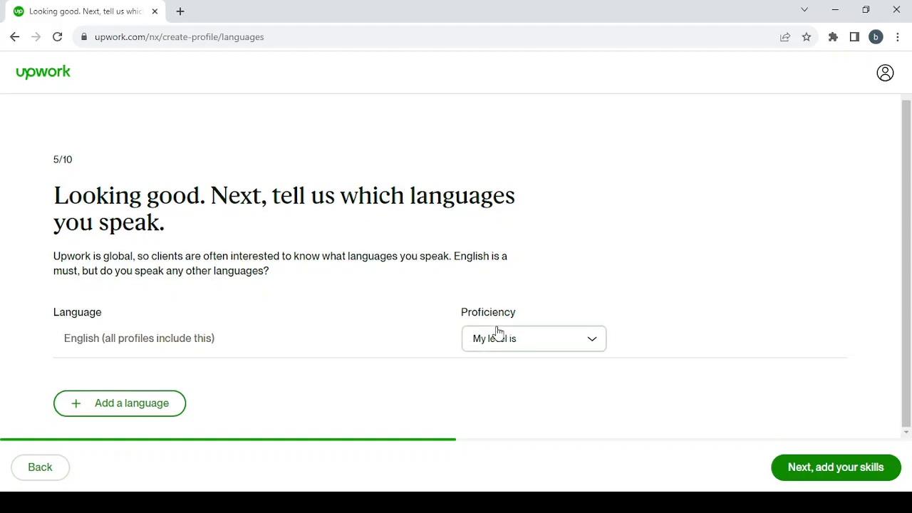
pyautogui.moveTo(40, 330)
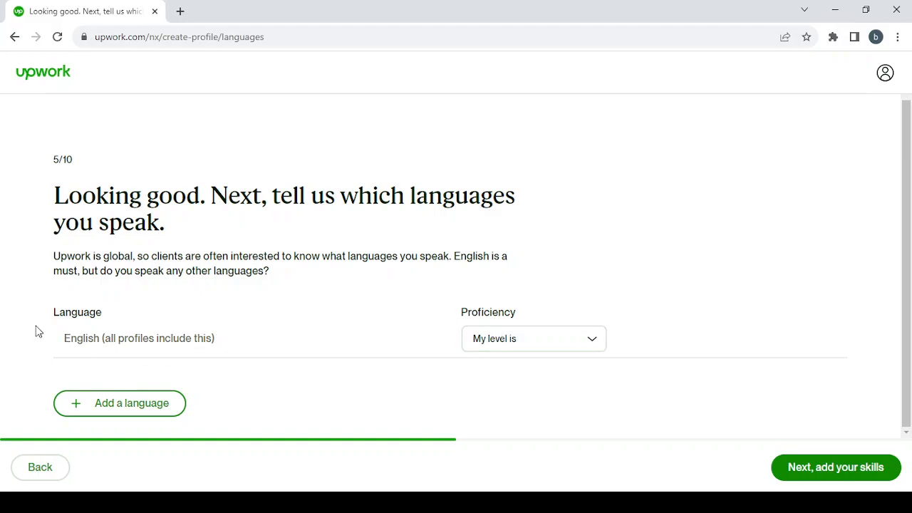
pyautogui.moveTo(585, 356)
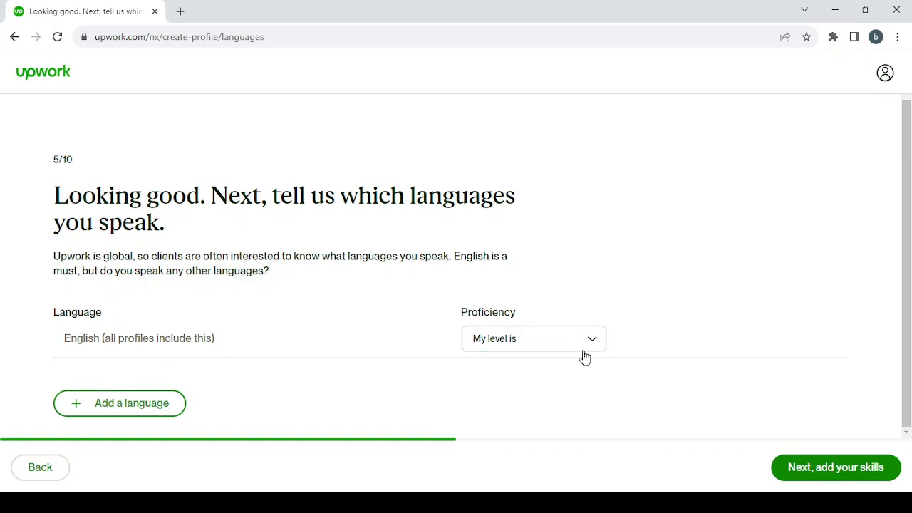
pyautogui.click(534, 340)
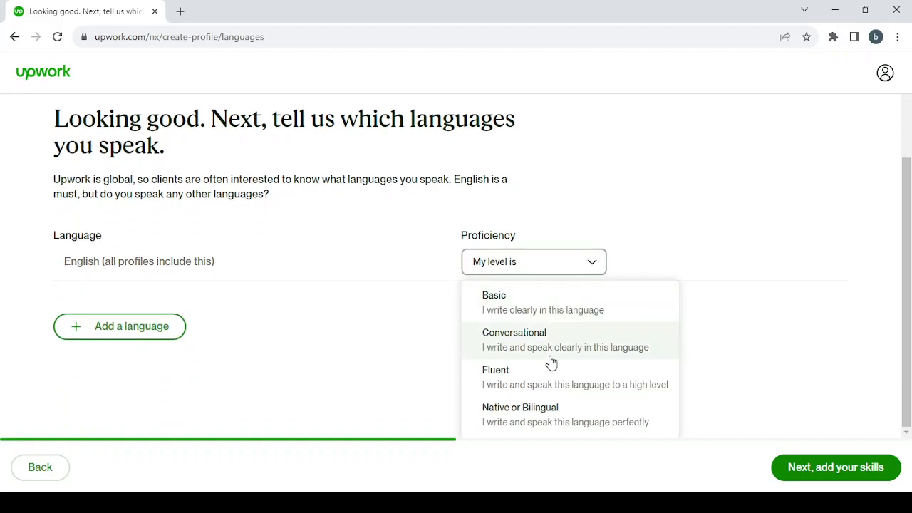
pyautogui.click(513, 332)
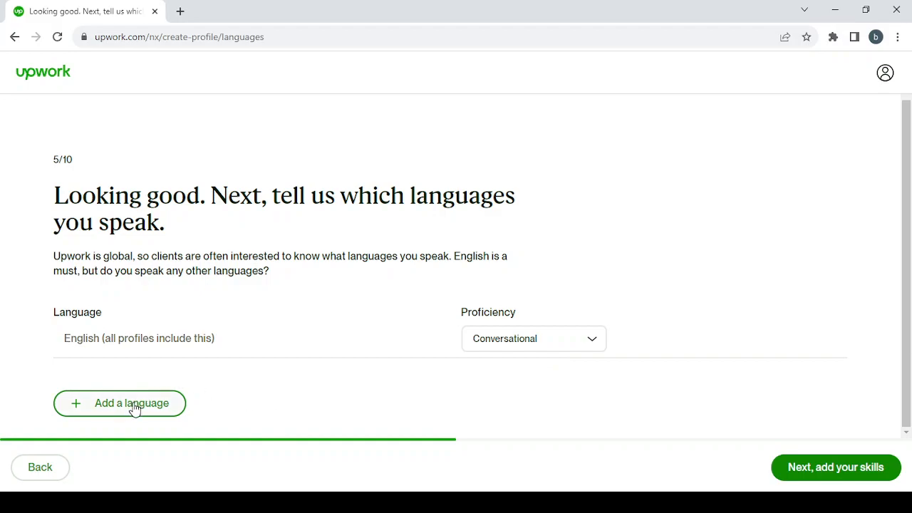
# Add Arabic as a second language at Native or Bilingual level.
pyautogui.click(120, 402)
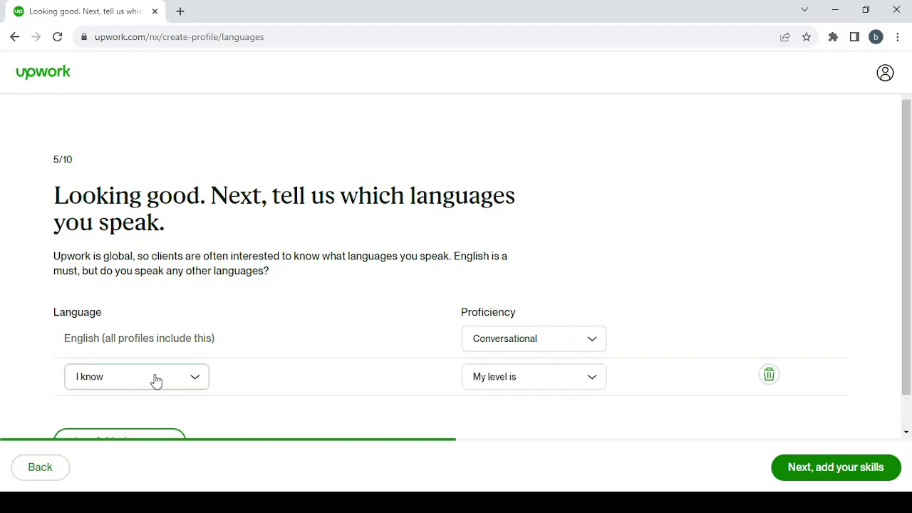
pyautogui.click(137, 376)
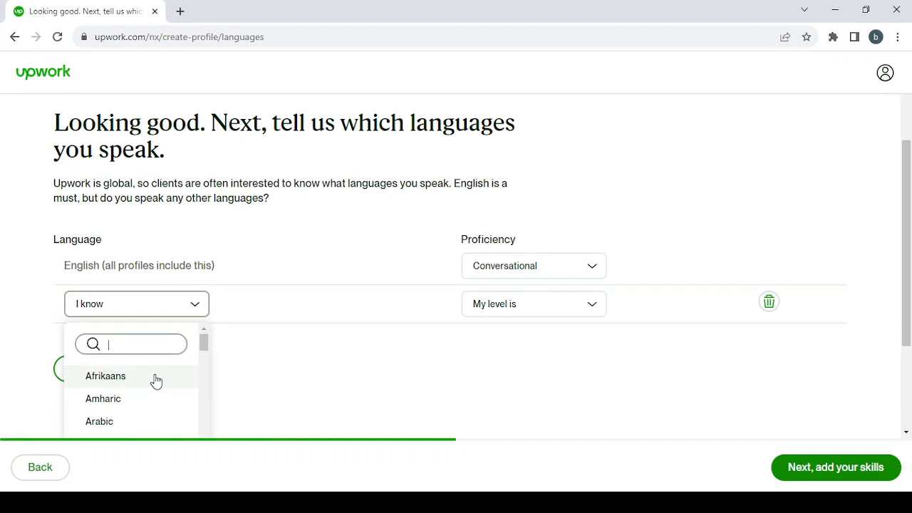
pyautogui.click(100, 422)
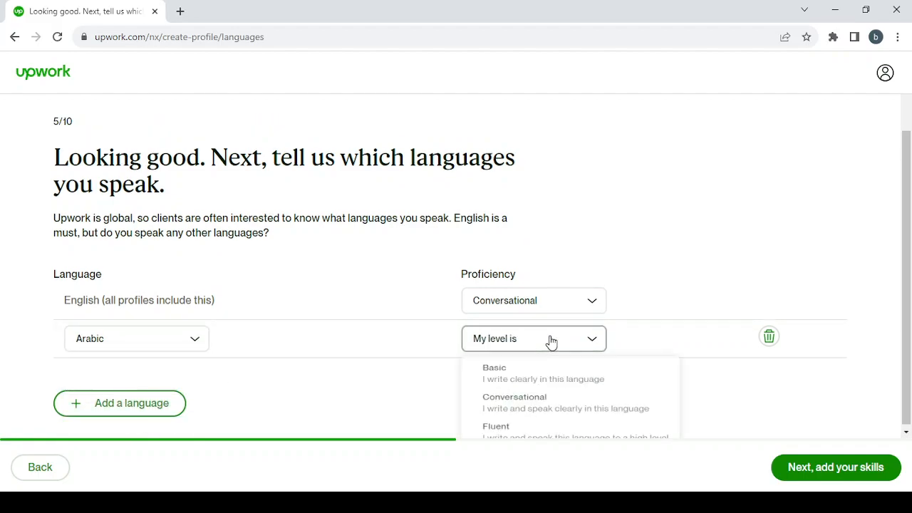
pyautogui.scroll(-3)
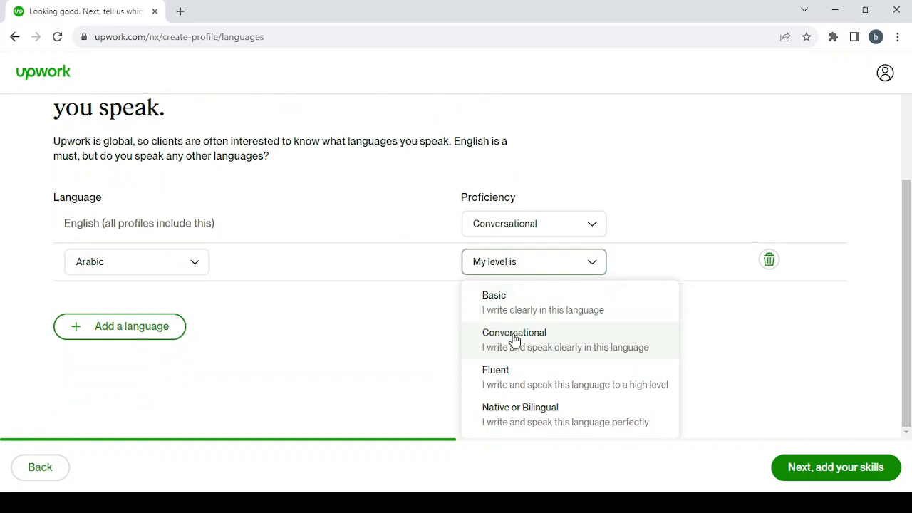
pyautogui.click(520, 408)
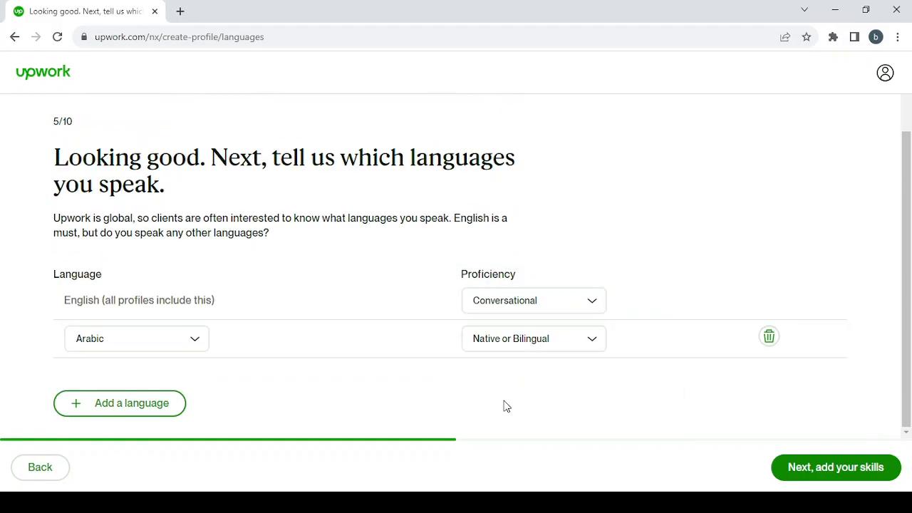
pyautogui.moveTo(835, 467)
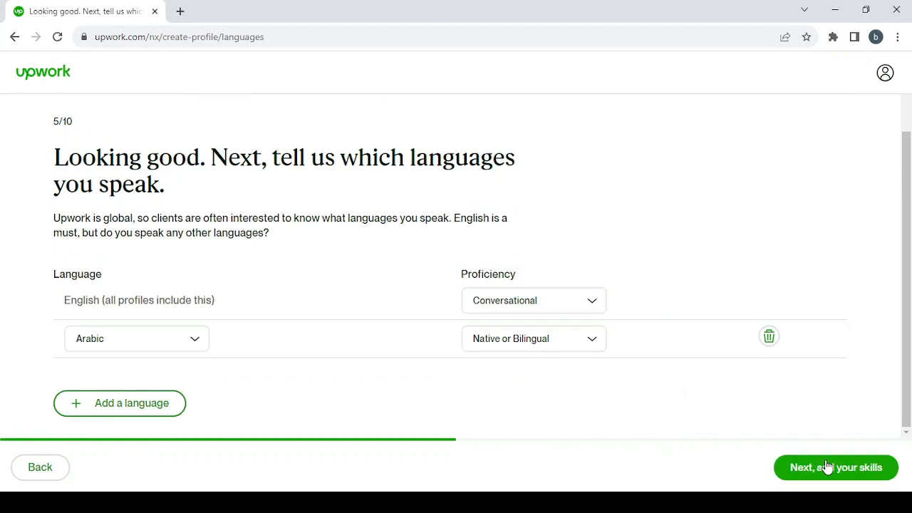
# Add Web Development and Web Application as profile skills and continue to the overview.
pyautogui.click(835, 467)
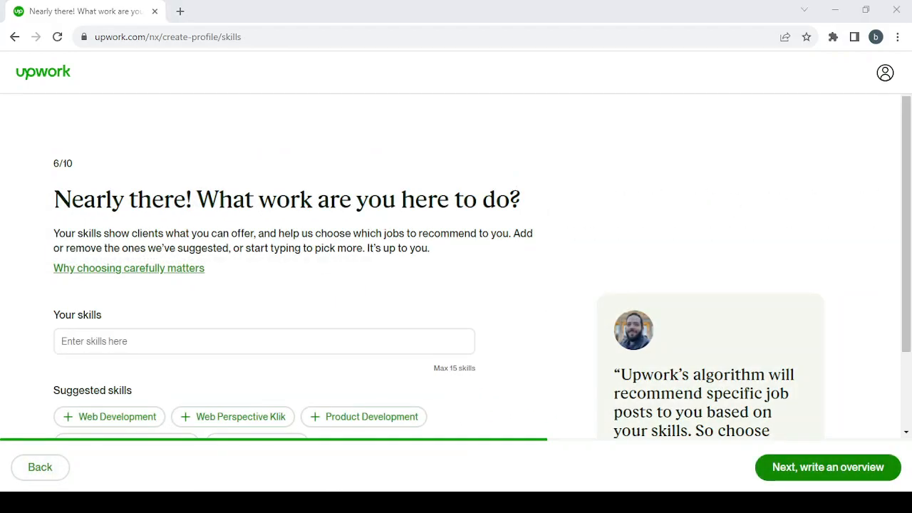
pyautogui.moveTo(214, 321)
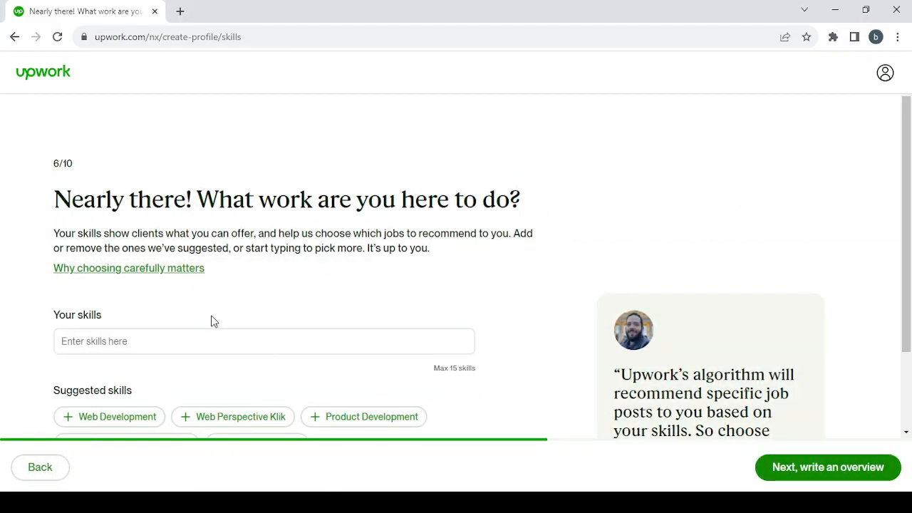
pyautogui.scroll(-3)
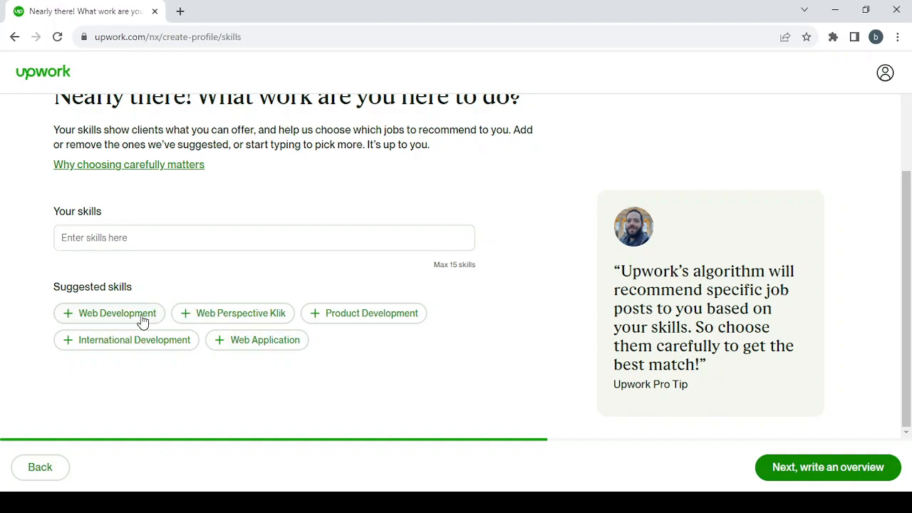
pyautogui.click(108, 314)
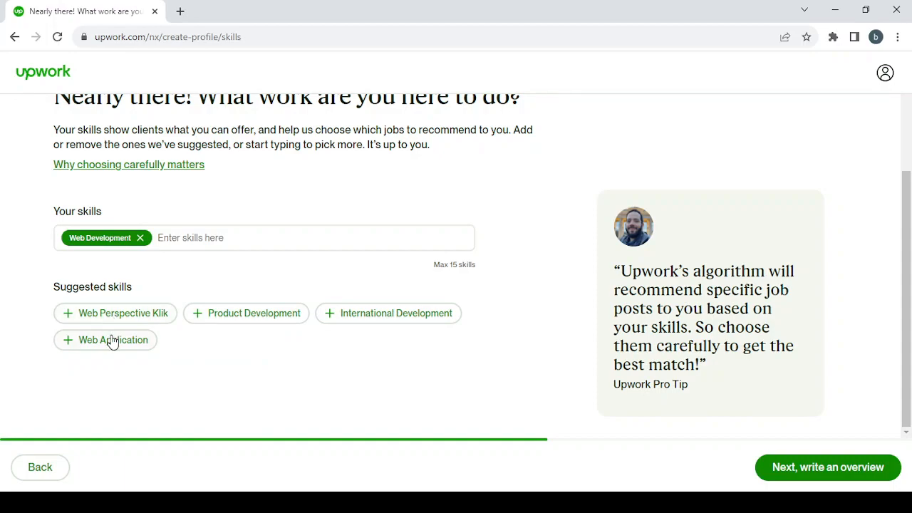
pyautogui.click(106, 340)
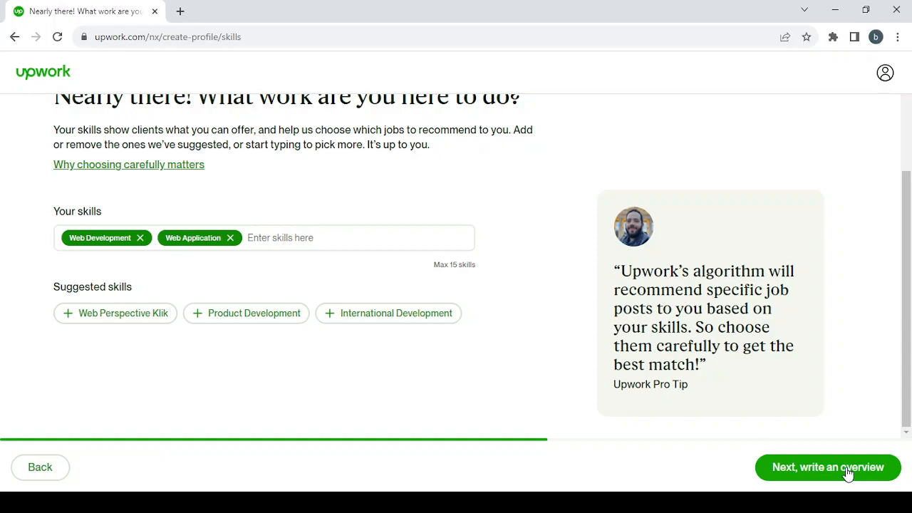
pyautogui.click(829, 467)
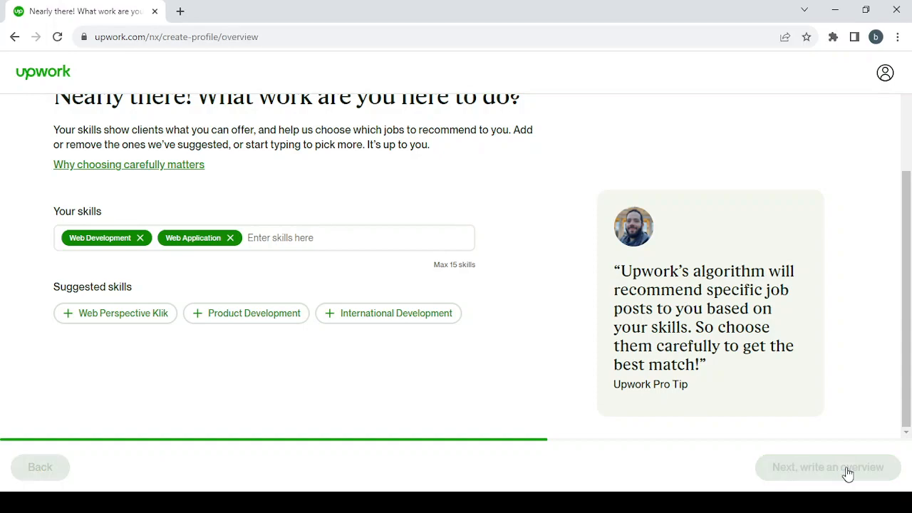
# Load the bio step and read through the example freelancer profile beside it.
pyautogui.click(826, 468)
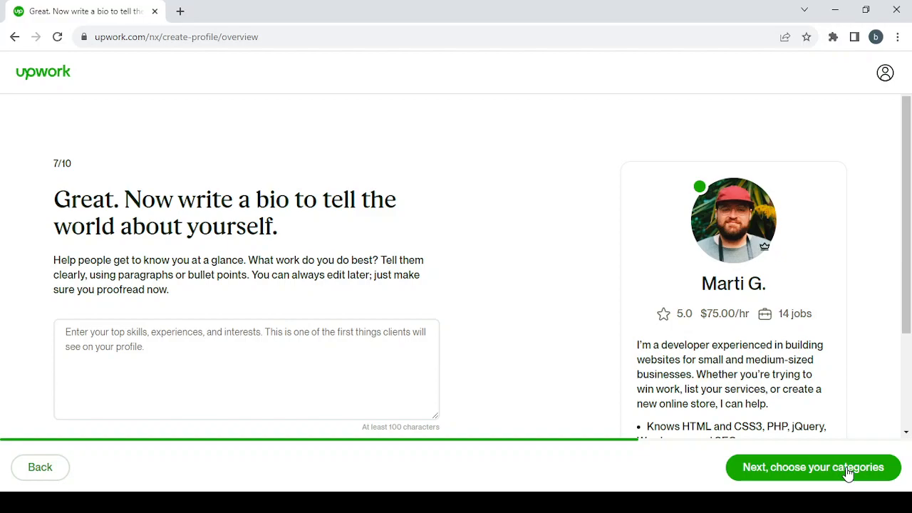
pyautogui.moveTo(306, 296)
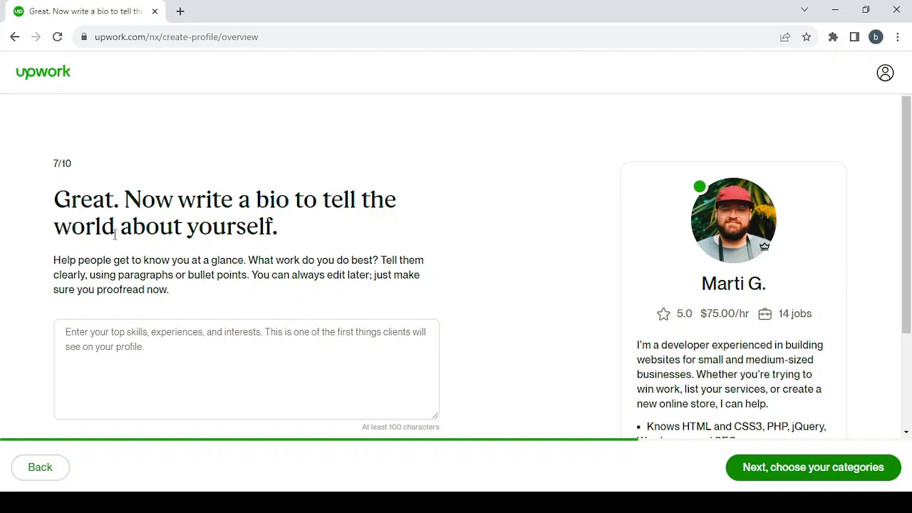
pyautogui.moveTo(59, 258)
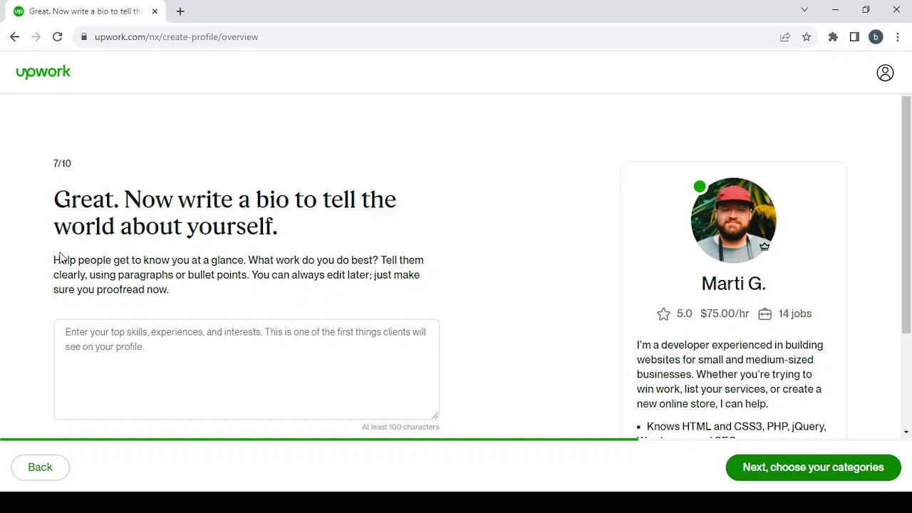
pyautogui.moveTo(206, 258)
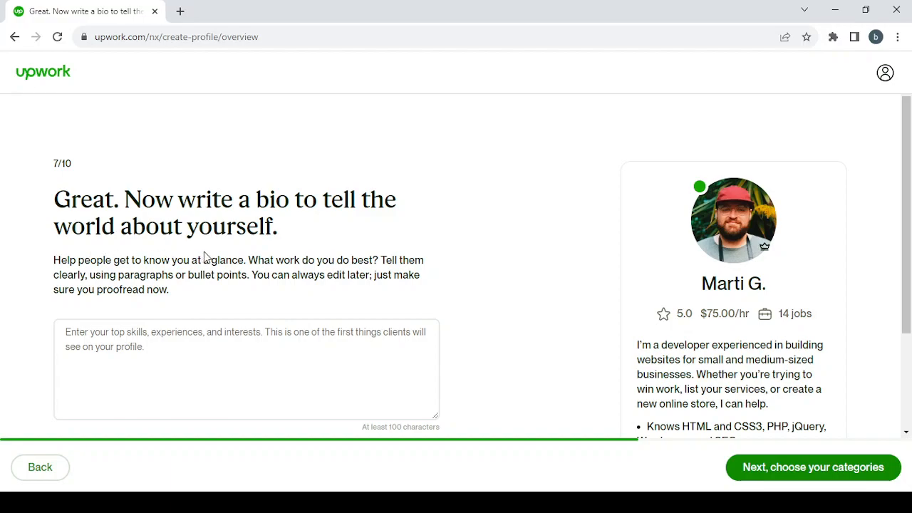
pyautogui.moveTo(297, 259)
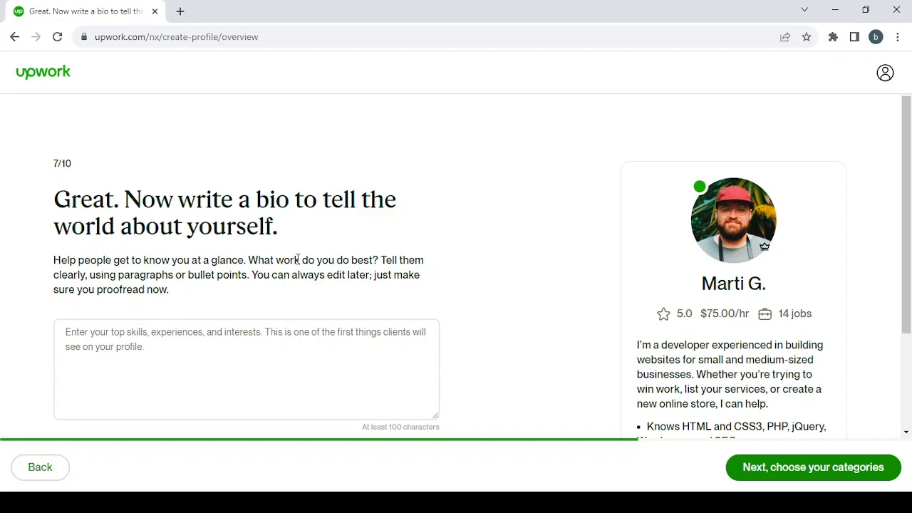
pyautogui.moveTo(126, 273)
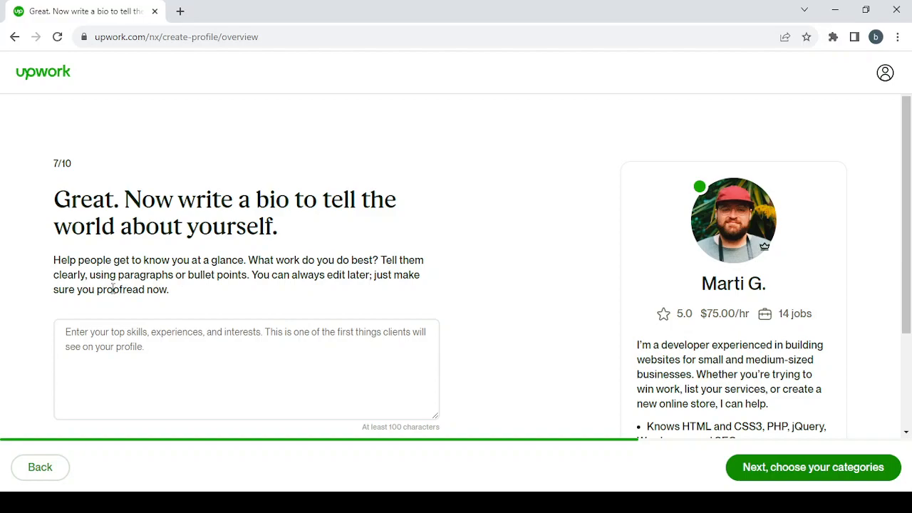
pyautogui.moveTo(557, 305)
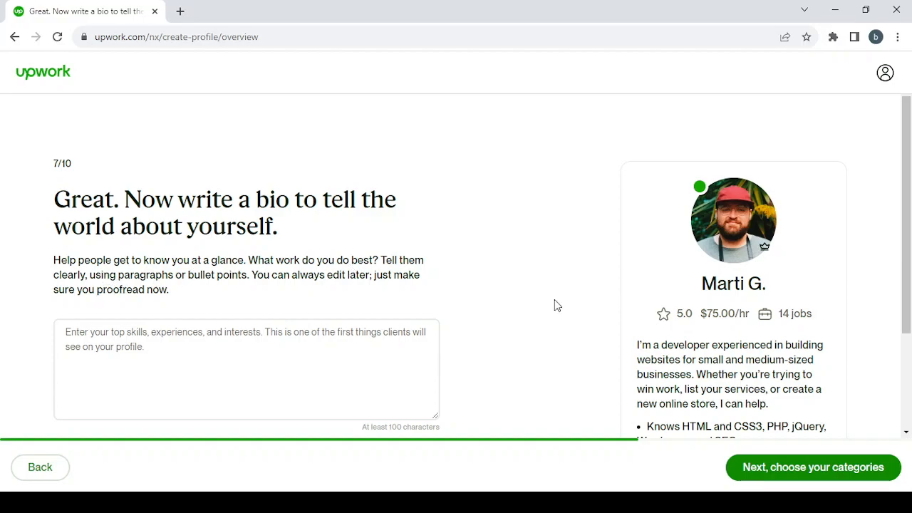
pyautogui.scroll(-3)
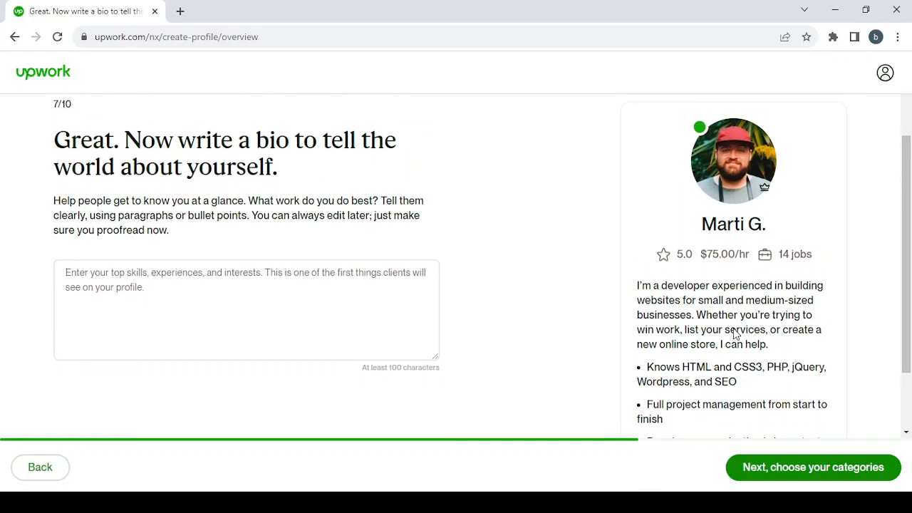
pyautogui.scroll(-3)
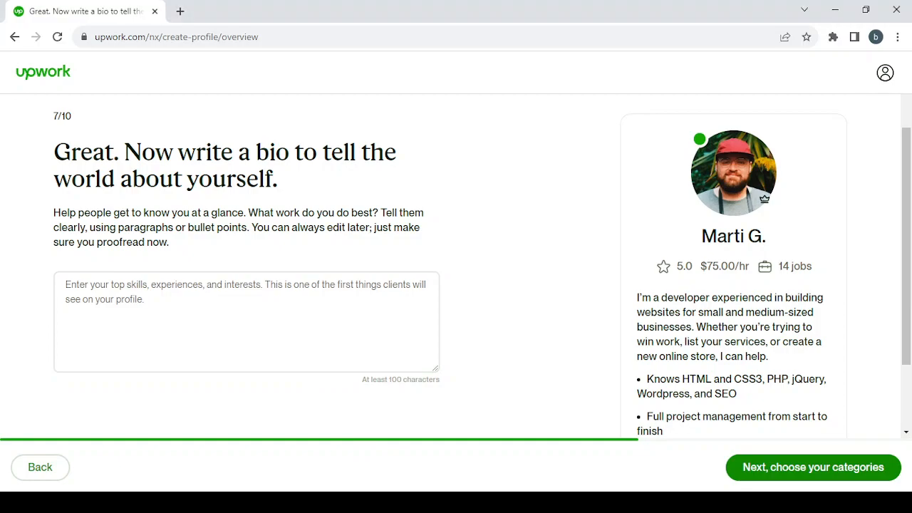
pyautogui.moveTo(331, 248)
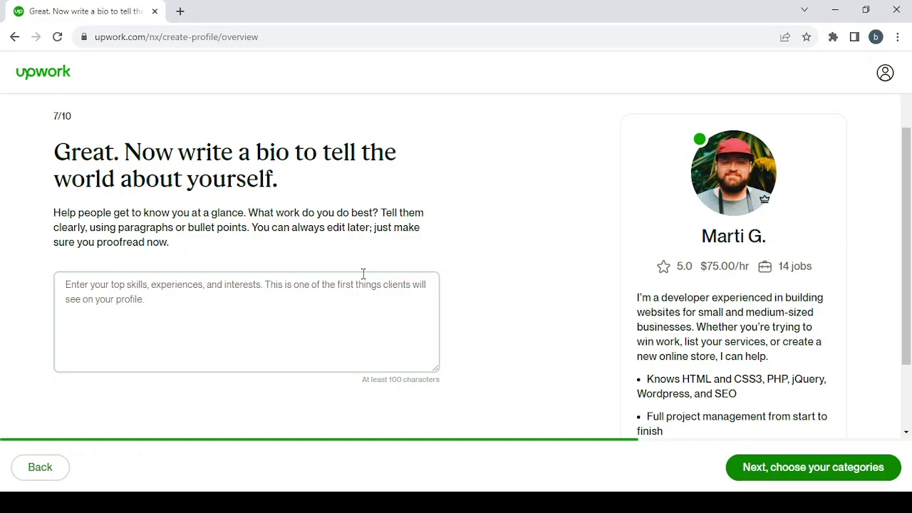
pyautogui.moveTo(439, 360)
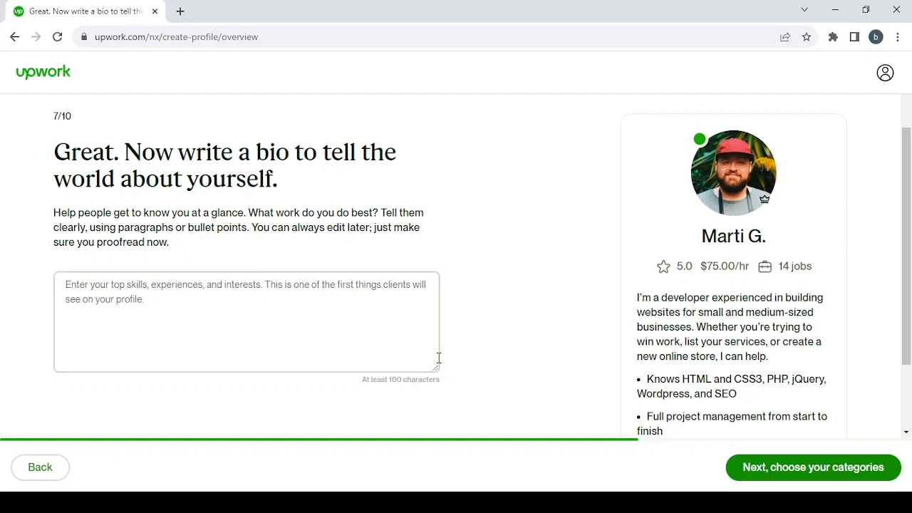
# Enter a bio about building websites for small and medium-sized businesses and continue to services.
pyautogui.scroll(-3)
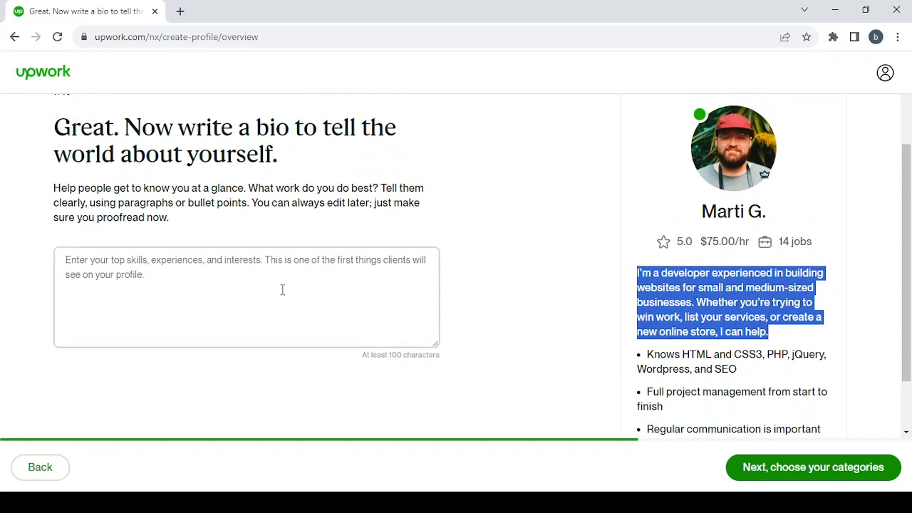
pyautogui.write("I'm a developer experienced in building websites for small and medium-sized businesses. Whether you're trying to win work, list your services, or create a new online store, I can help.")
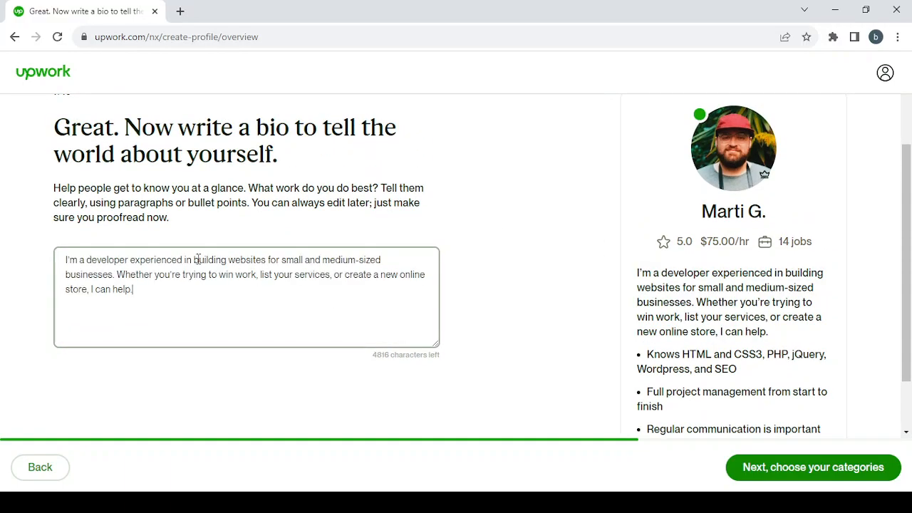
pyautogui.scroll(-3)
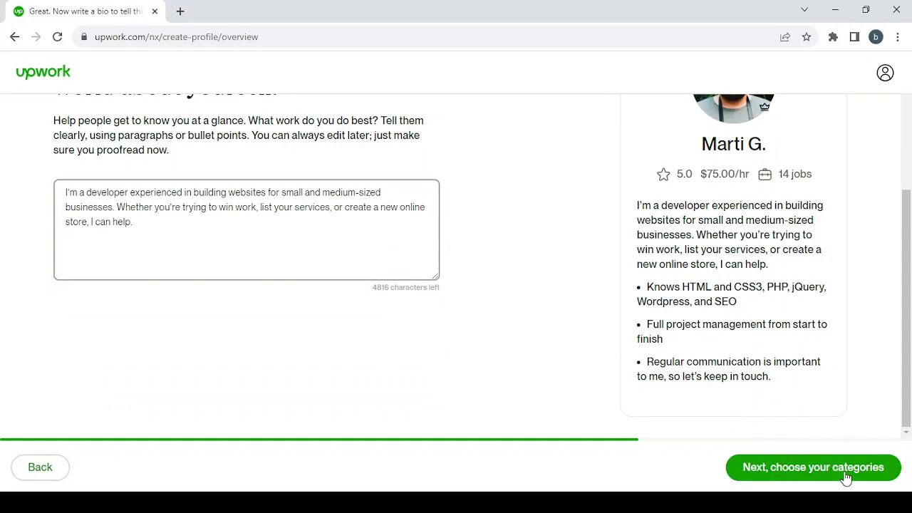
pyautogui.click(813, 467)
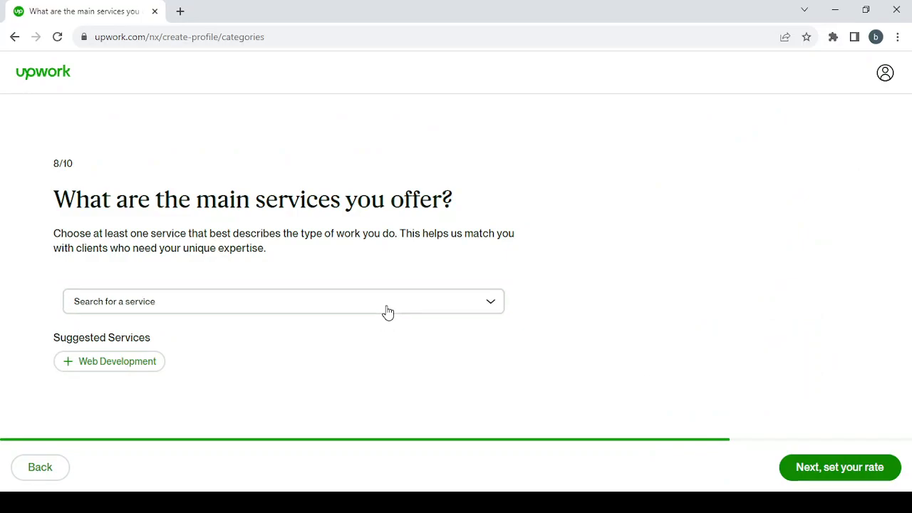
# Add Web Development as the selected service and continue to the hourly rate step (9 of 10).
pyautogui.click(283, 301)
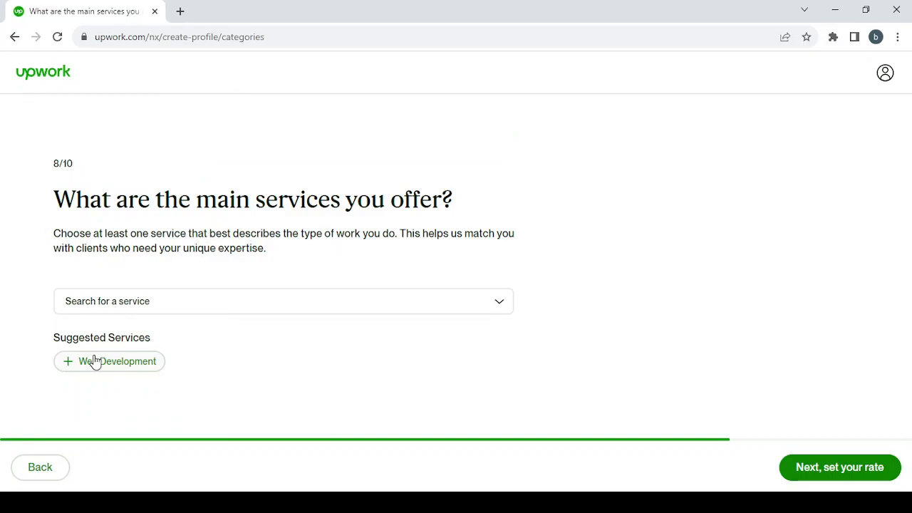
pyautogui.click(109, 361)
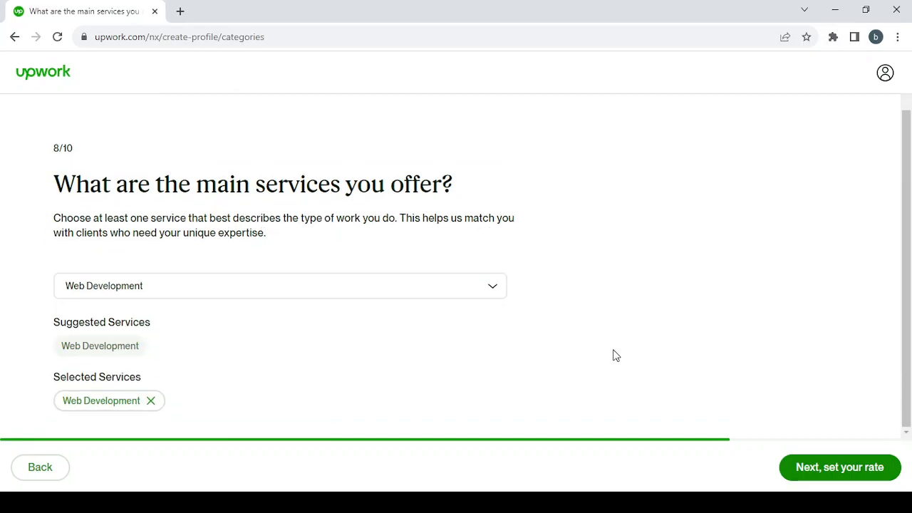
pyautogui.click(840, 468)
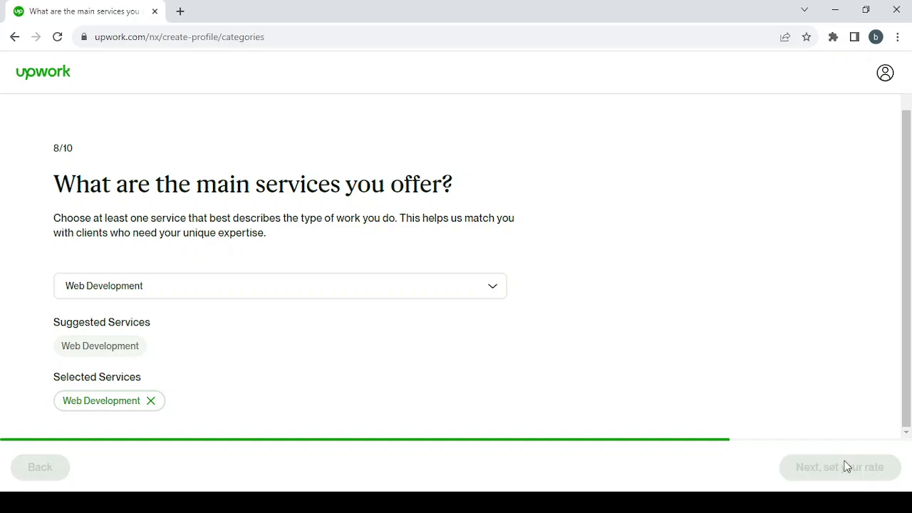
pyautogui.click(839, 468)
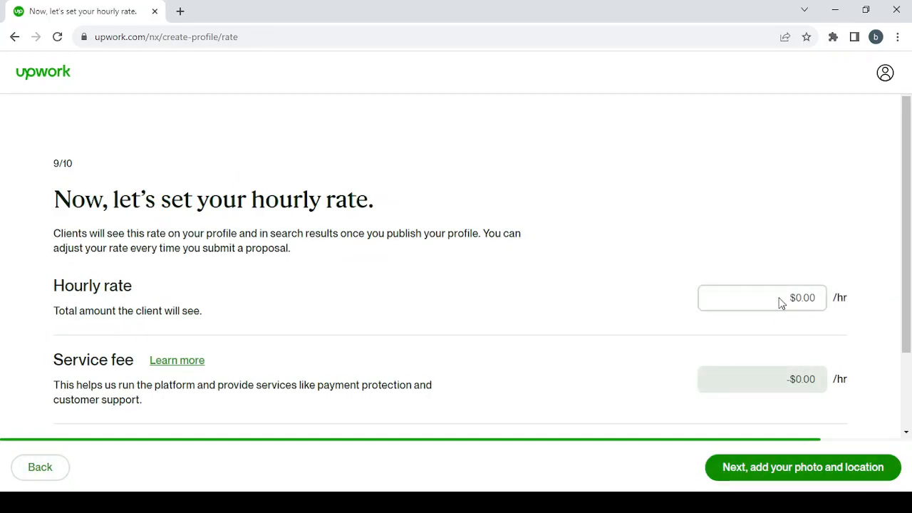
# Set the hourly rate to $20 (netting $18 after fees) and continue to the final details step.
pyautogui.write('20')
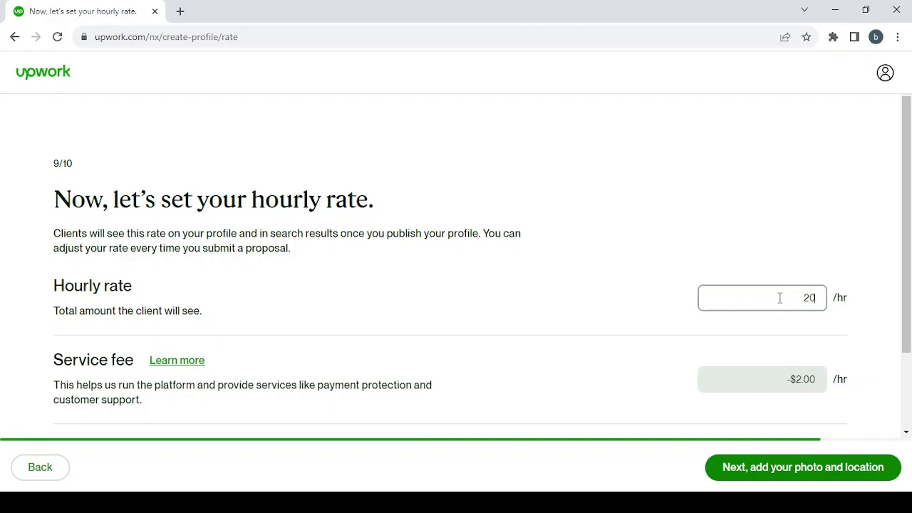
pyautogui.scroll(-3)
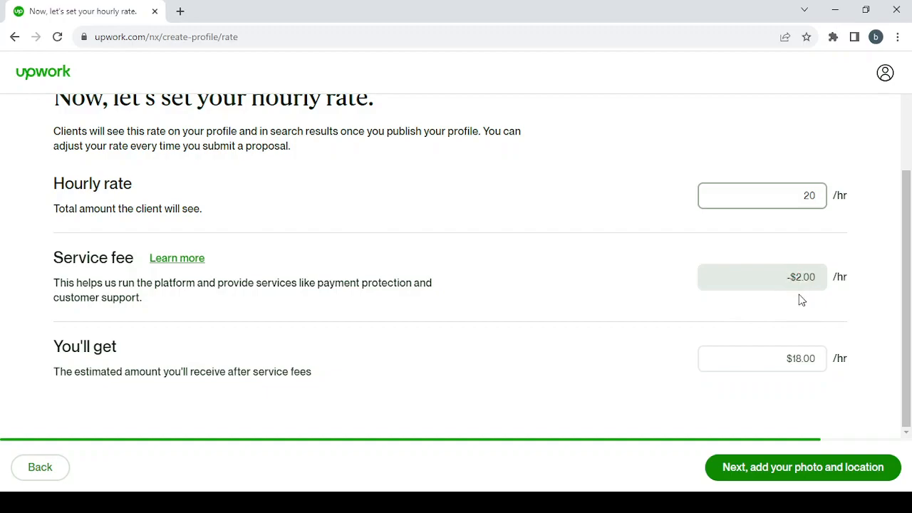
pyautogui.moveTo(656, 335)
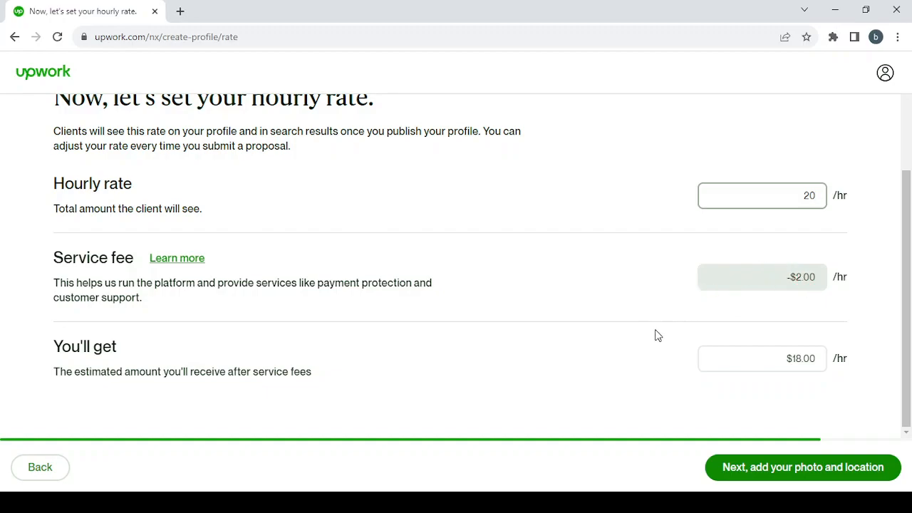
pyautogui.moveTo(738, 425)
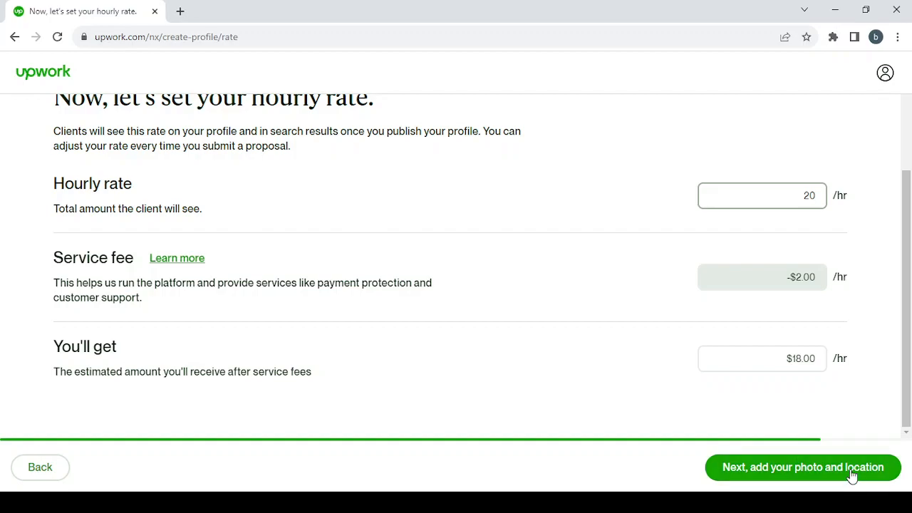
pyautogui.click(804, 468)
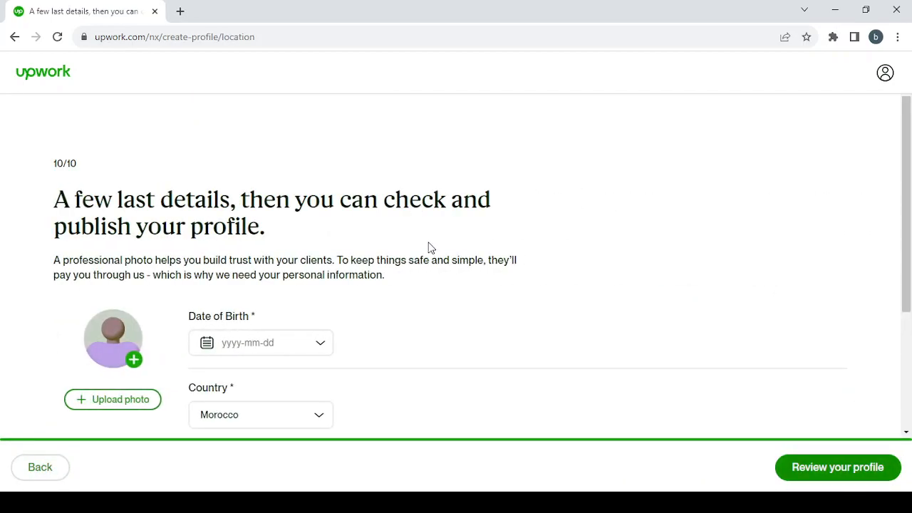
pyautogui.scroll(-3)
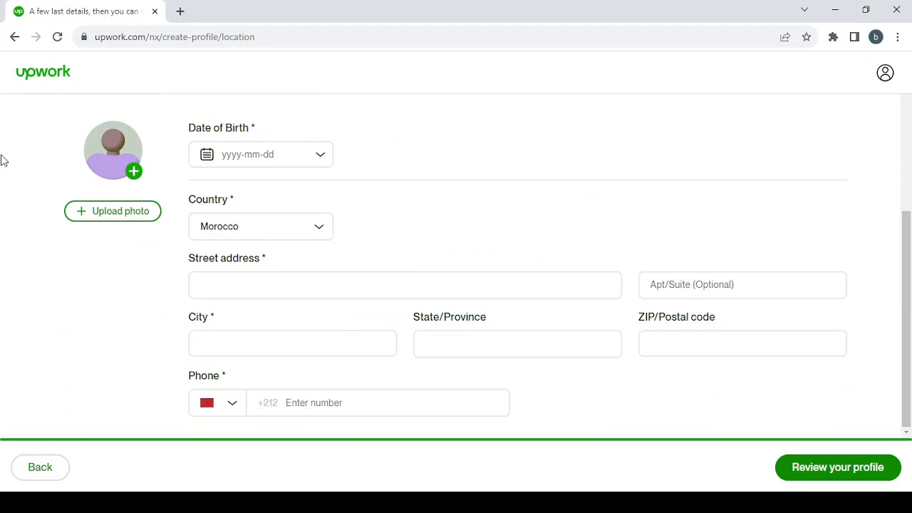
pyautogui.moveTo(126, 217)
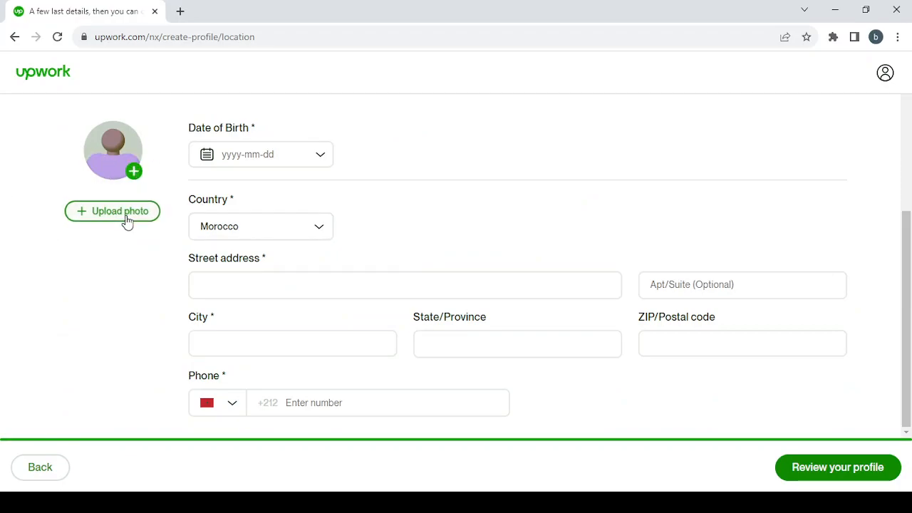
pyautogui.click(112, 211)
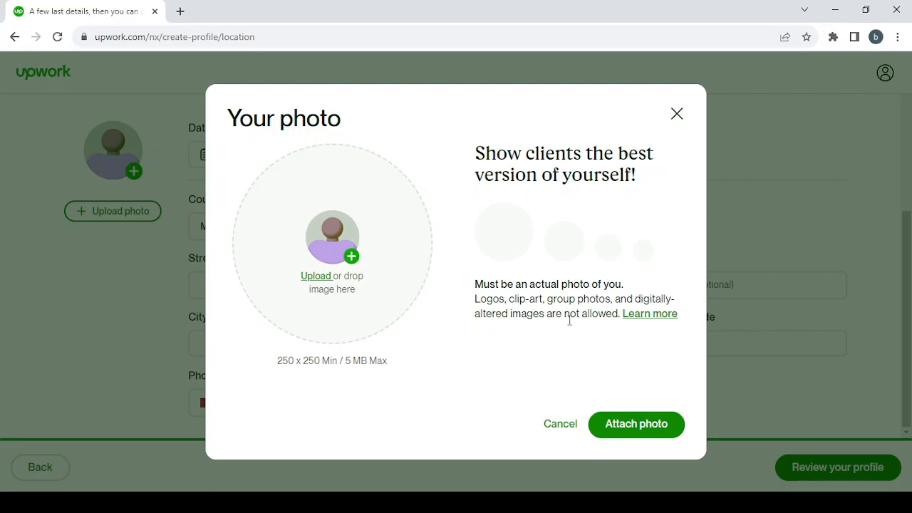
pyautogui.moveTo(502, 387)
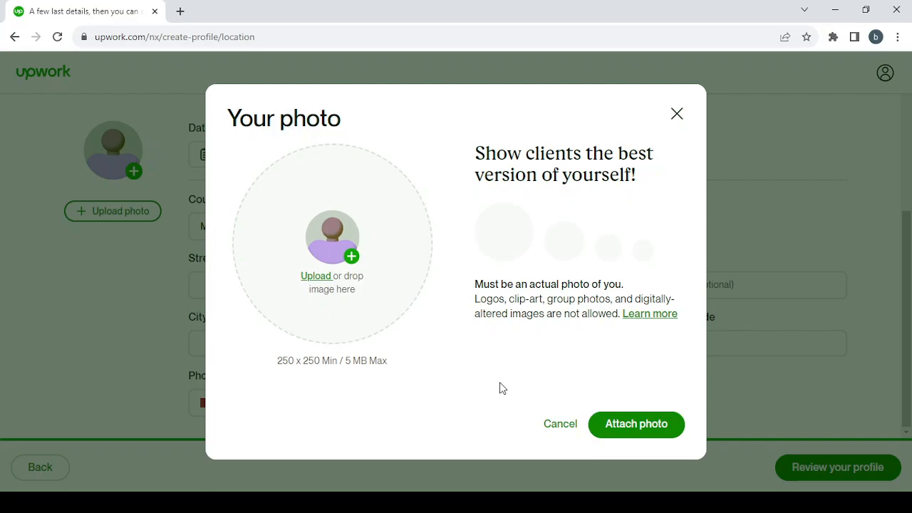
pyautogui.moveTo(547, 150)
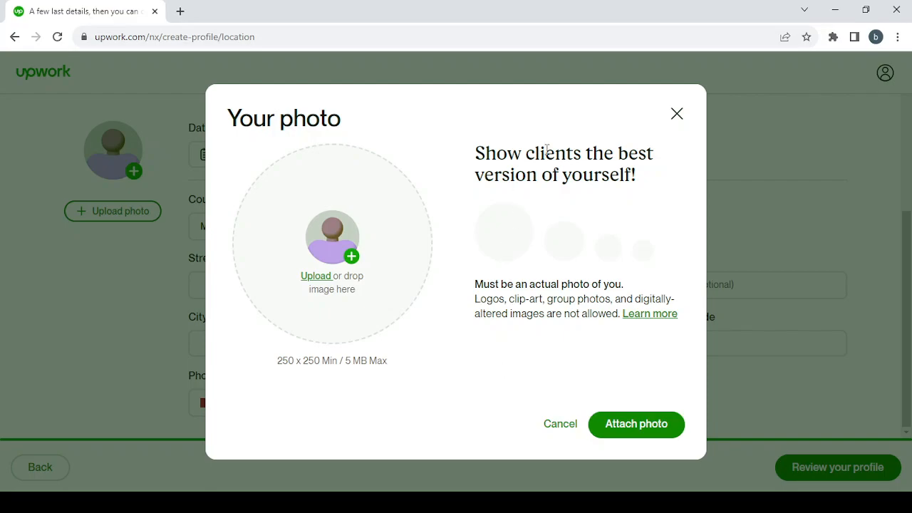
pyautogui.moveTo(676, 114)
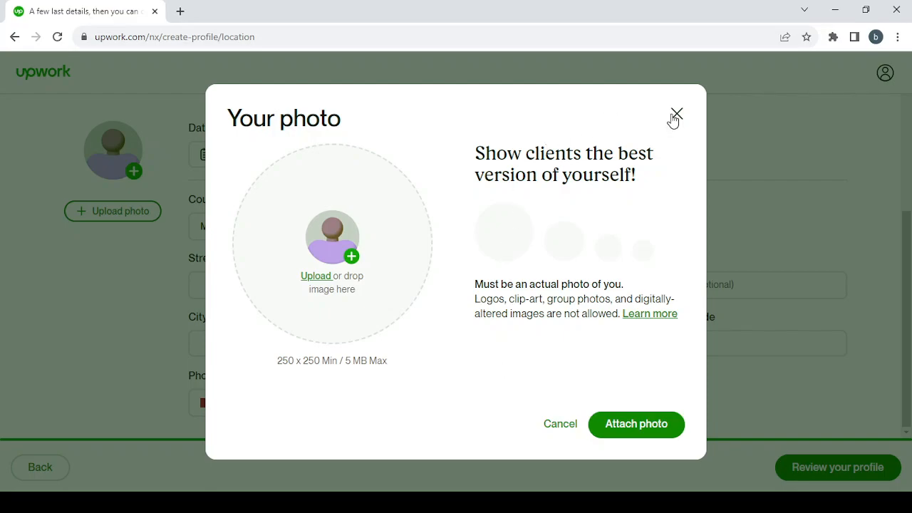
pyautogui.click(676, 114)
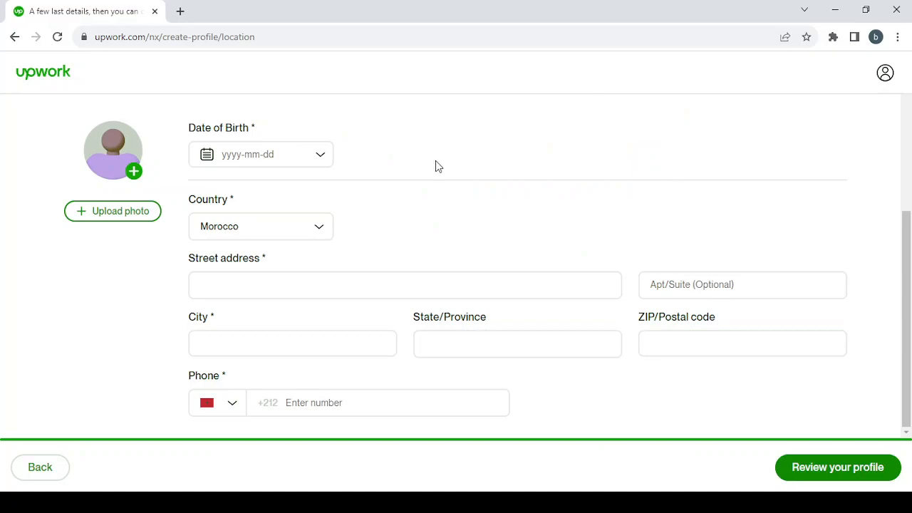
pyautogui.moveTo(548, 277)
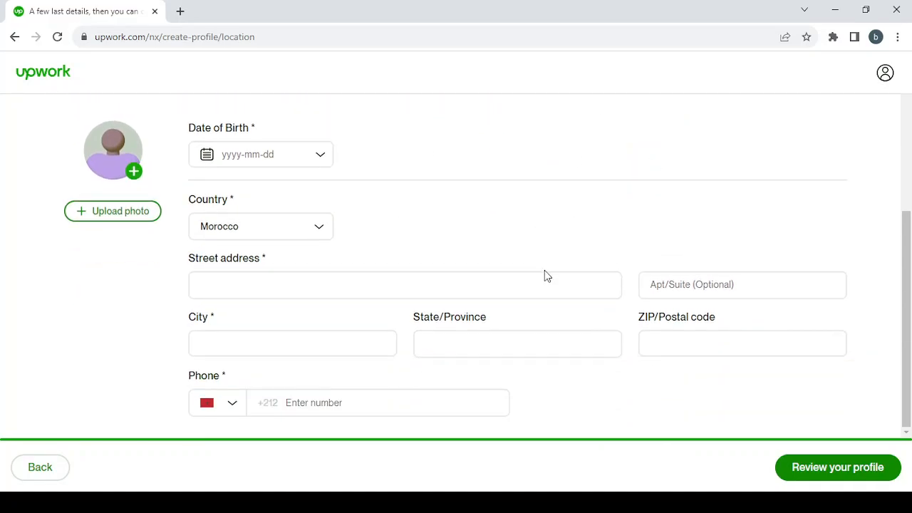
pyautogui.moveTo(838, 468)
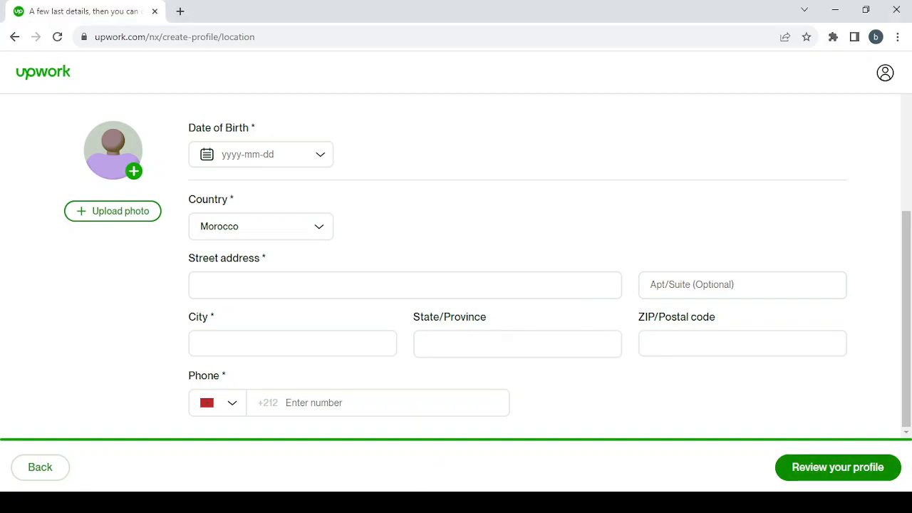
pyautogui.click(885, 72)
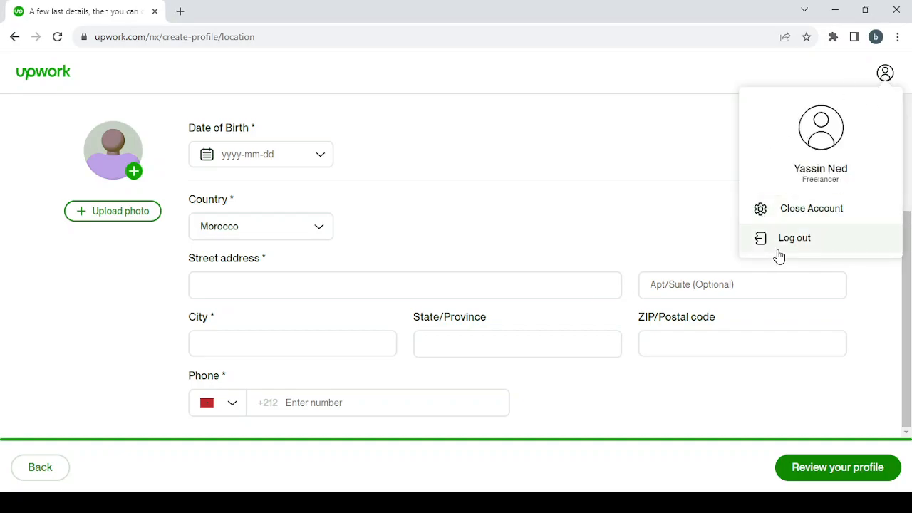
pyautogui.click(794, 237)
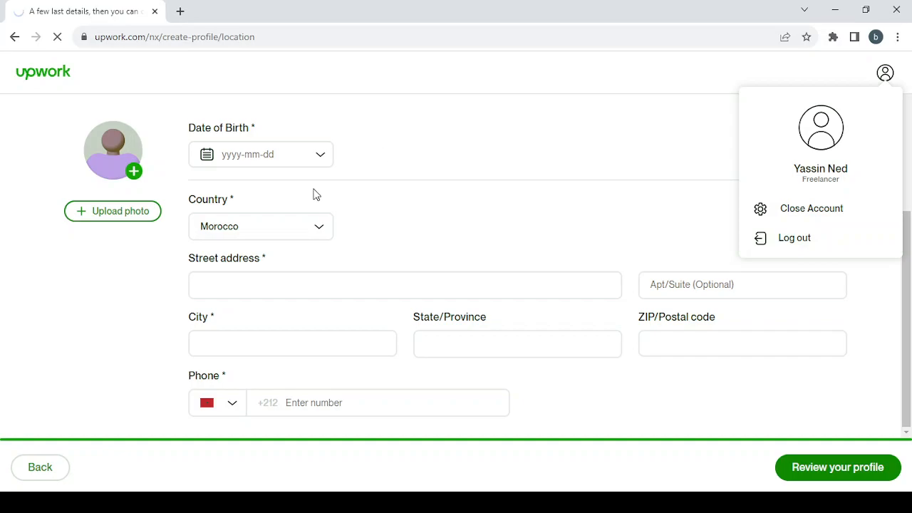
pyautogui.click(794, 236)
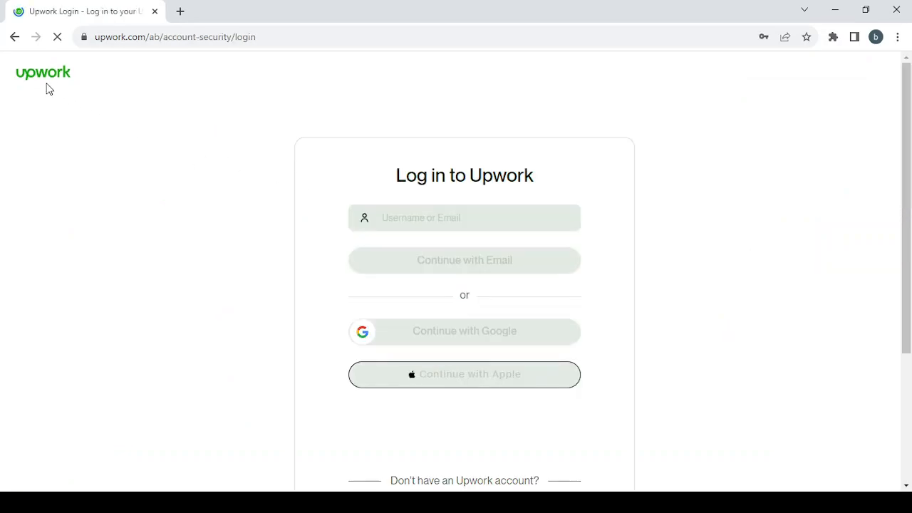
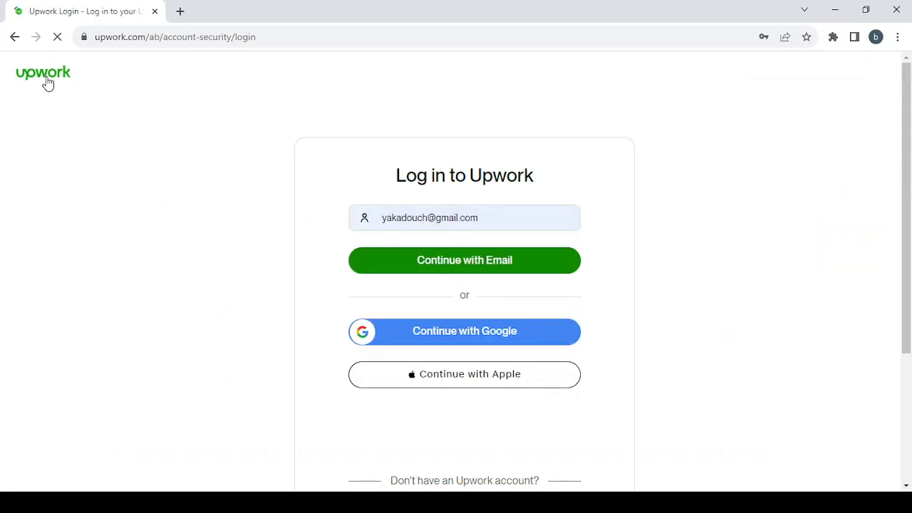
pyautogui.click(43, 71)
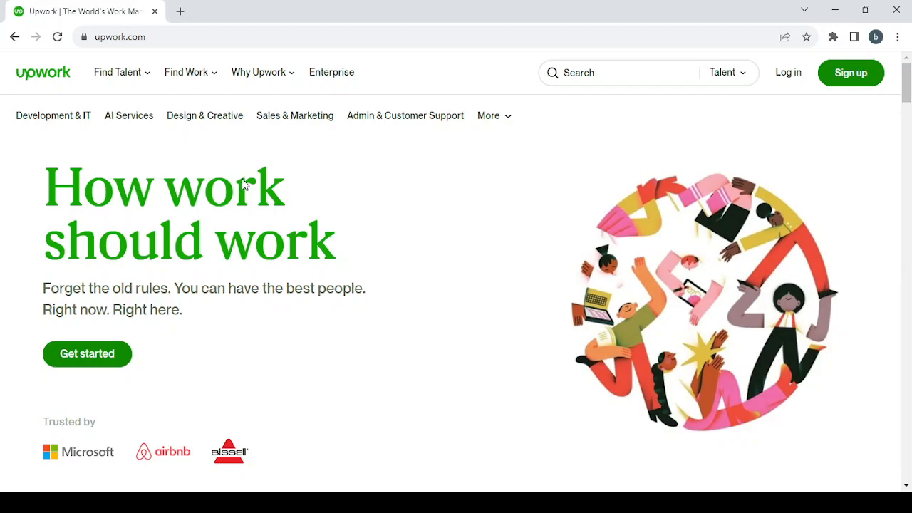
pyautogui.moveTo(246, 180)
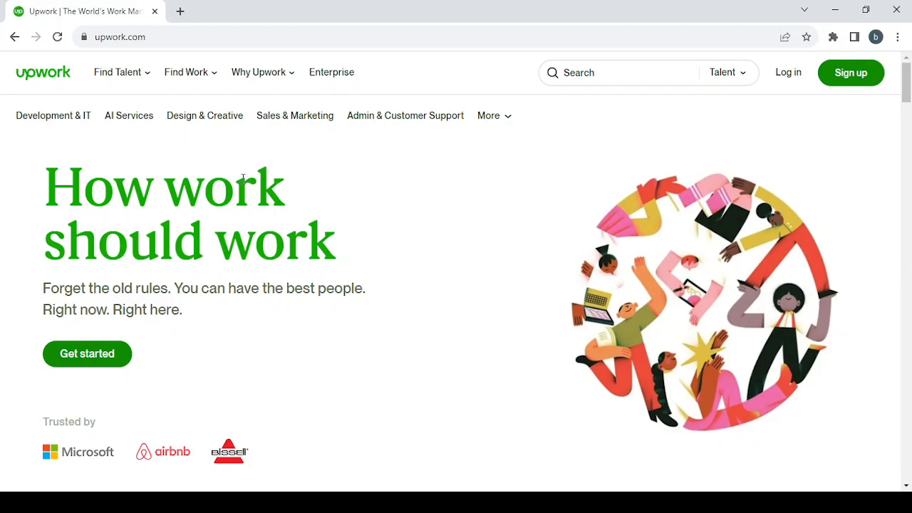
pyautogui.moveTo(117, 166)
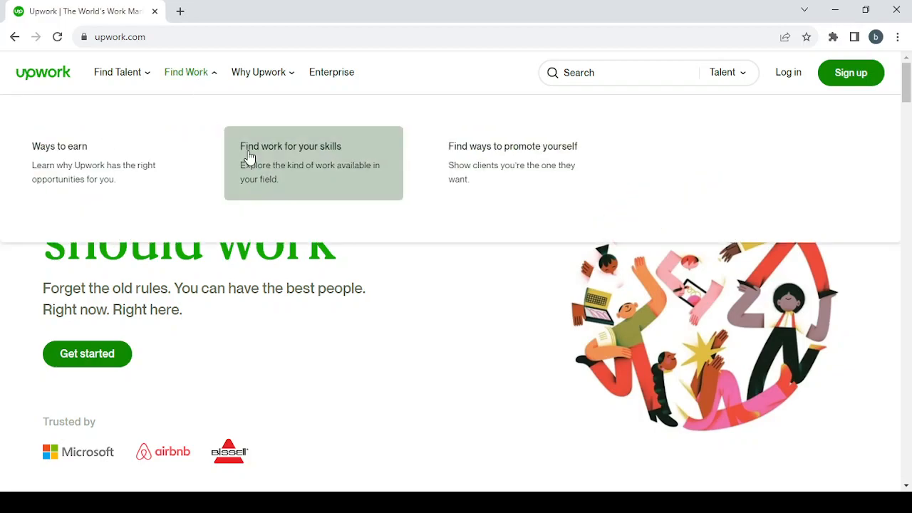
pyautogui.moveTo(339, 176)
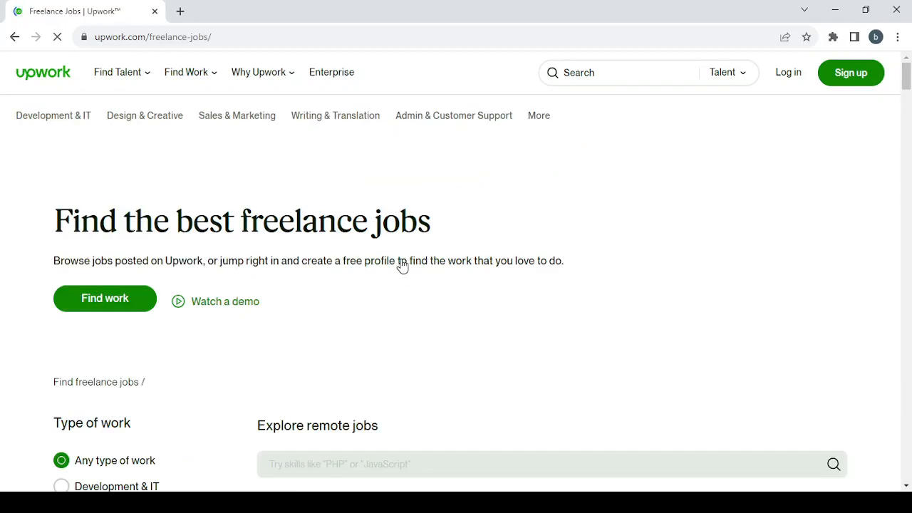
# Search the remote job explorer for 'web develo' and filter the type of work to Development & IT.
pyautogui.scroll(-3)
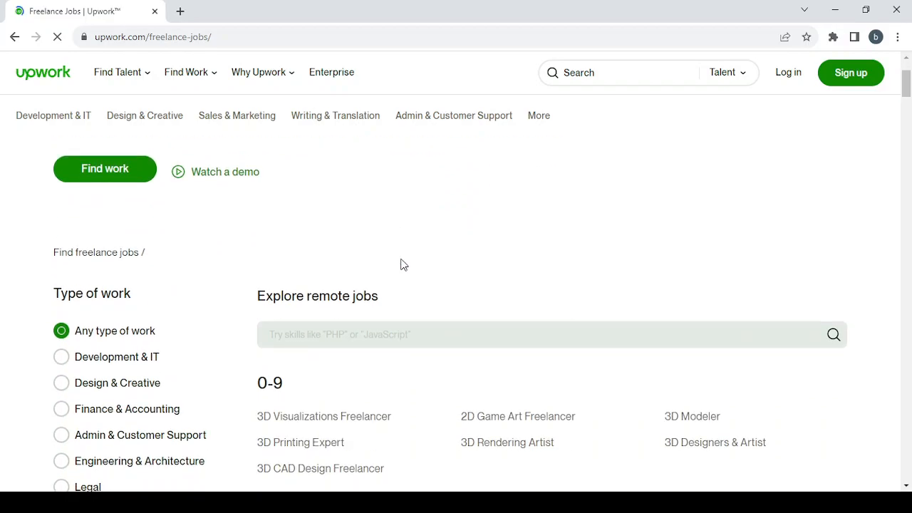
pyautogui.scroll(-3)
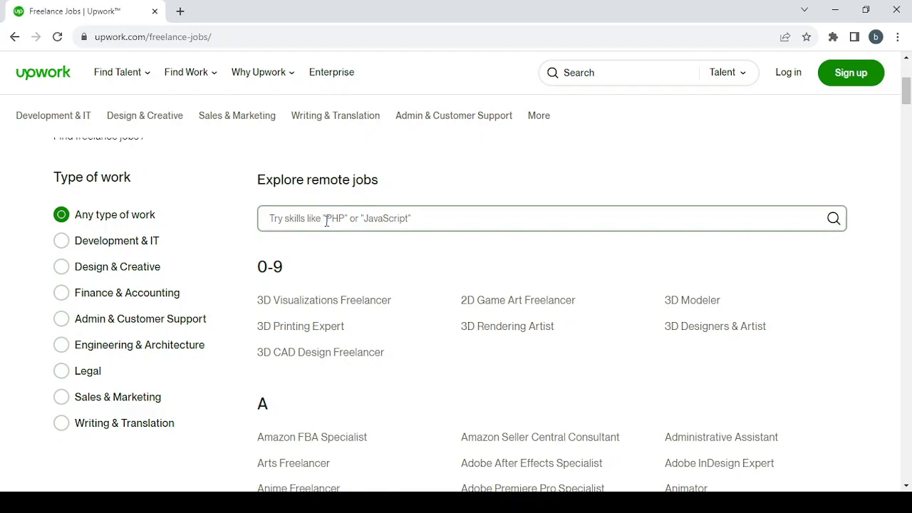
pyautogui.write('web devel')
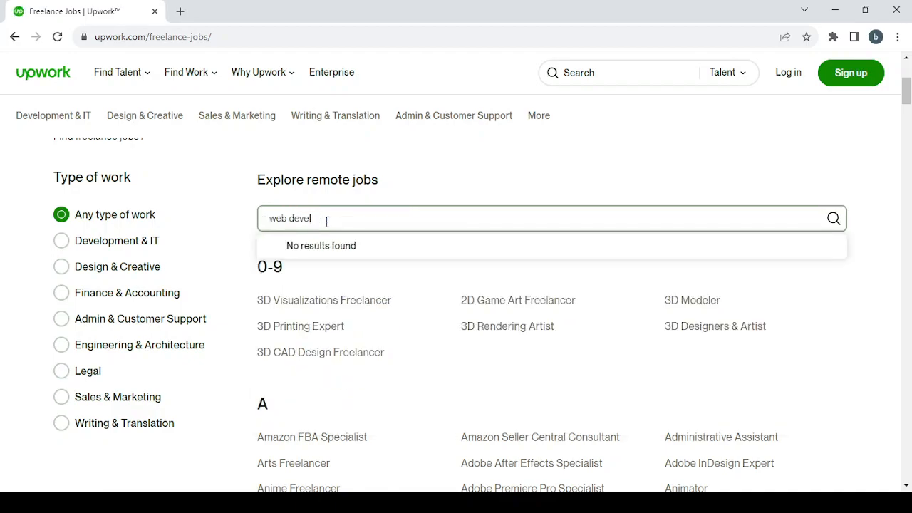
pyautogui.write('o')
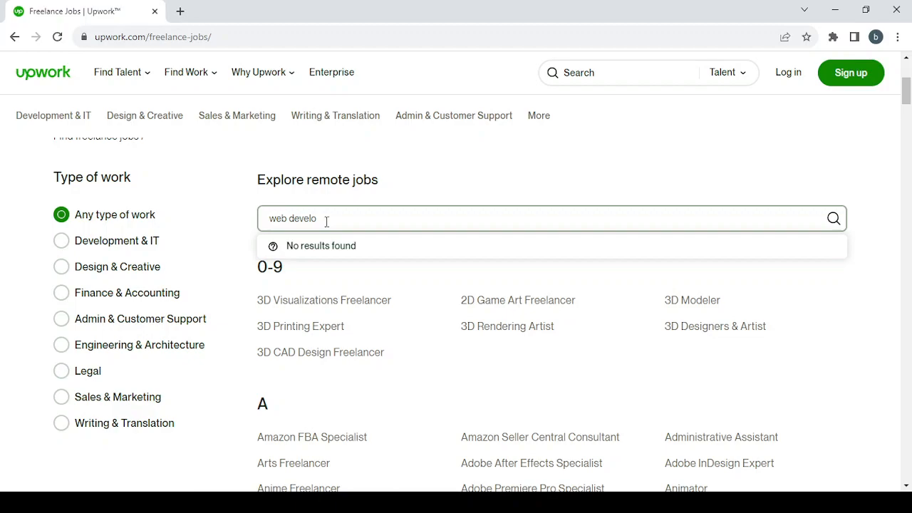
pyautogui.press('Backspace')
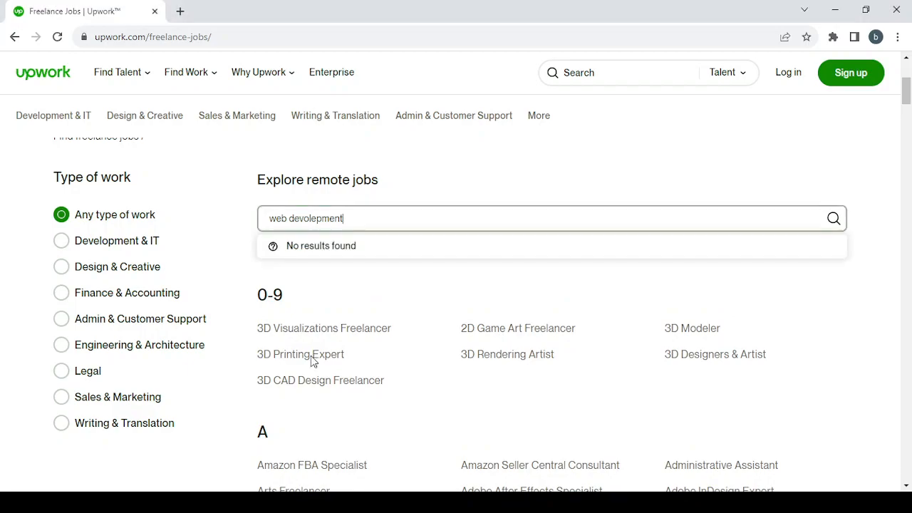
pyautogui.press('Backspace')
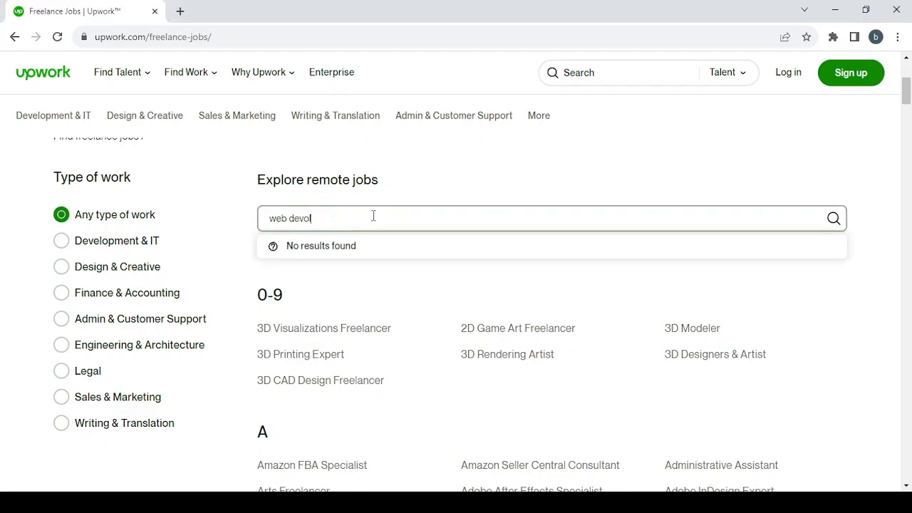
pyautogui.press('Backspace')
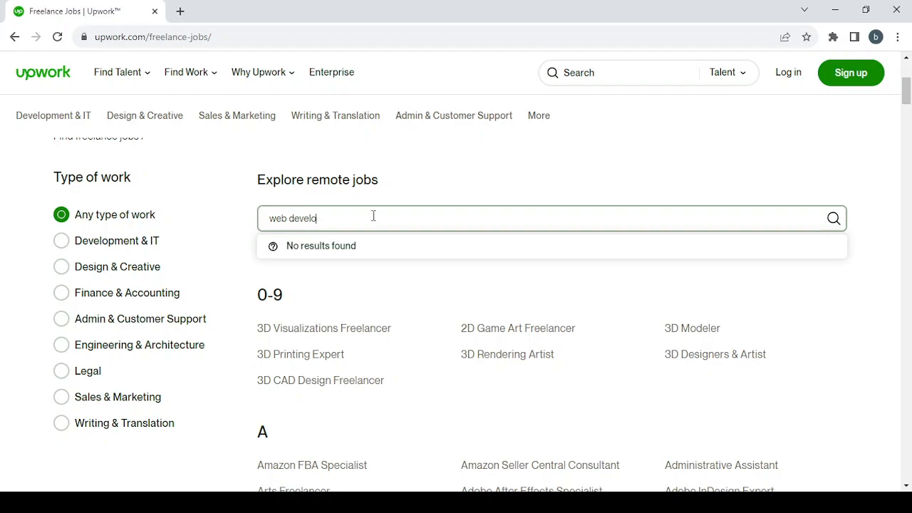
pyautogui.moveTo(62, 241)
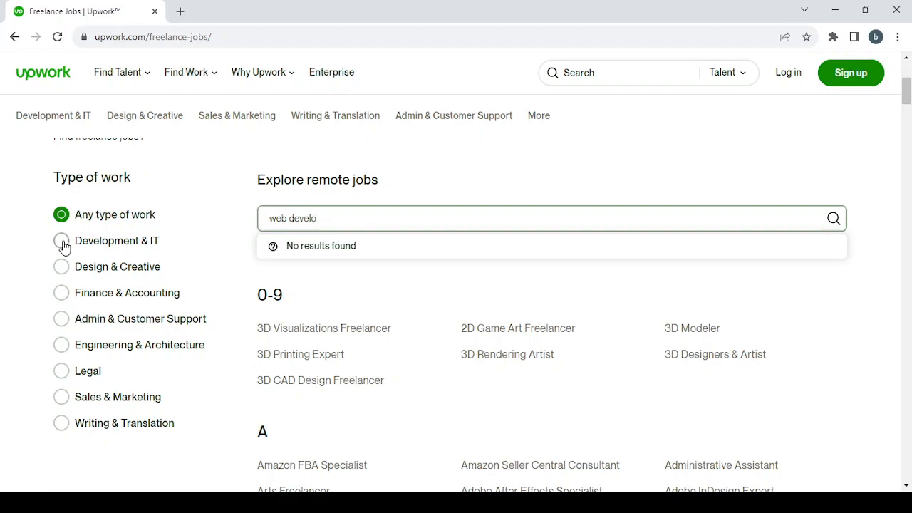
pyautogui.click(61, 240)
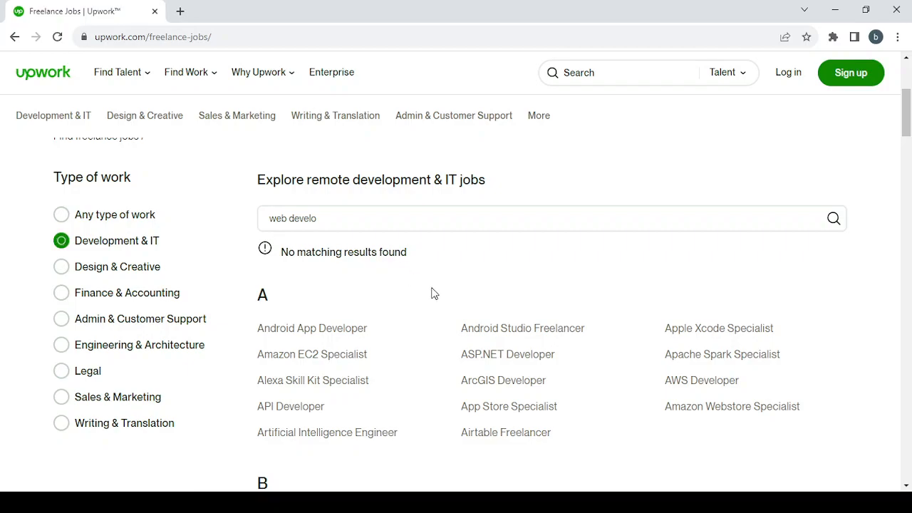
# Replace the search term with 'Web Developer' and browse down the A–J job category list.
pyautogui.scroll(-3)
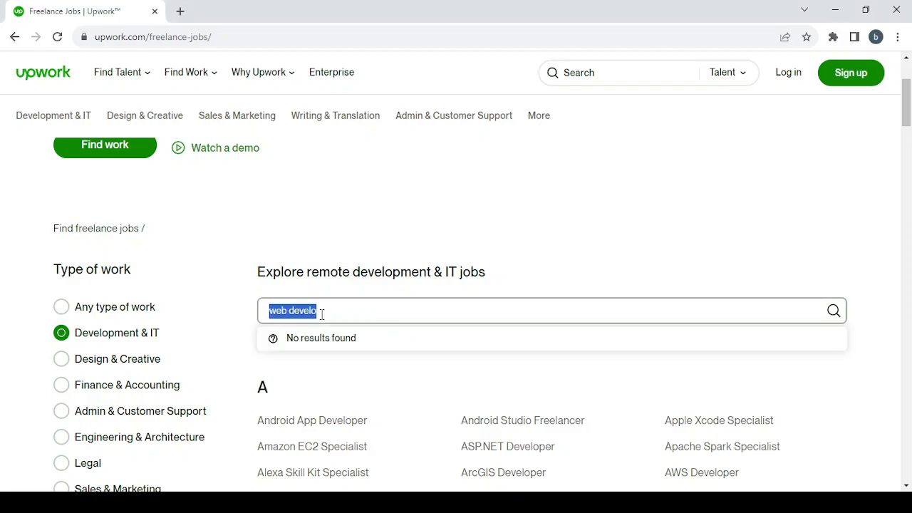
pyautogui.write('Web Developer')
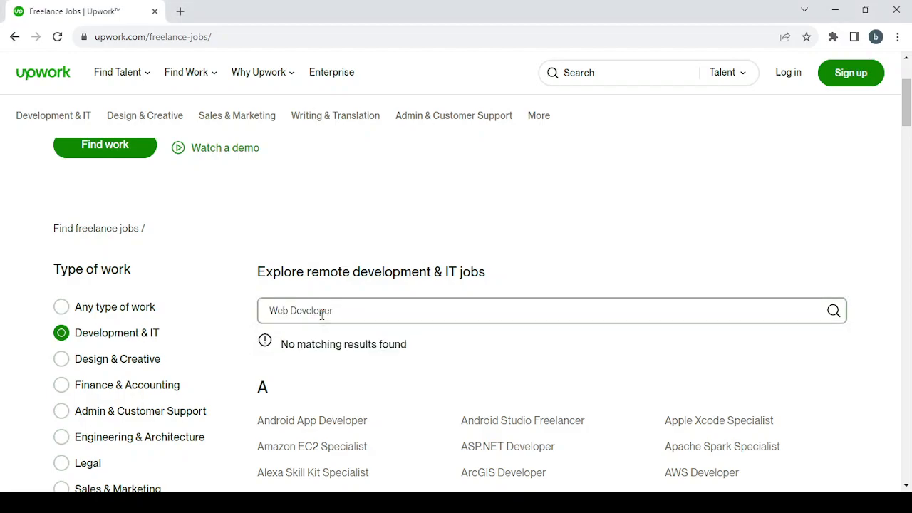
pyautogui.scroll(-3)
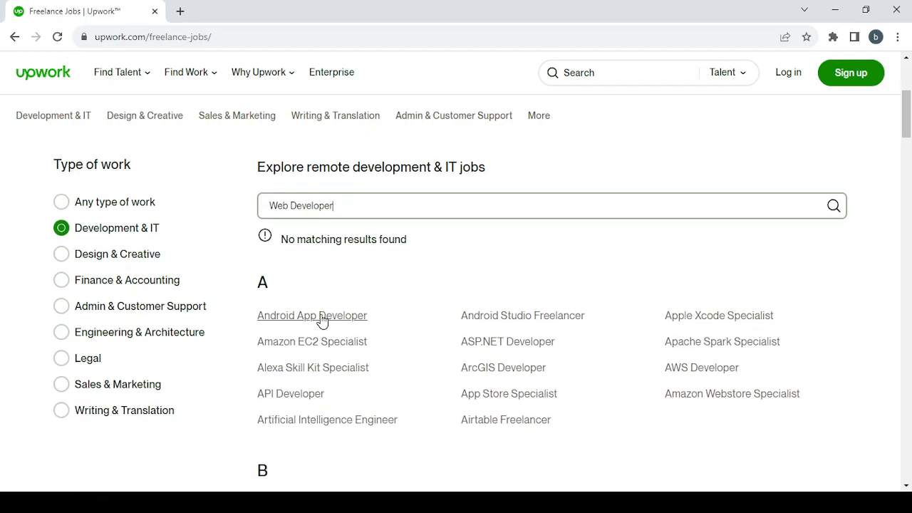
pyautogui.scroll(-3)
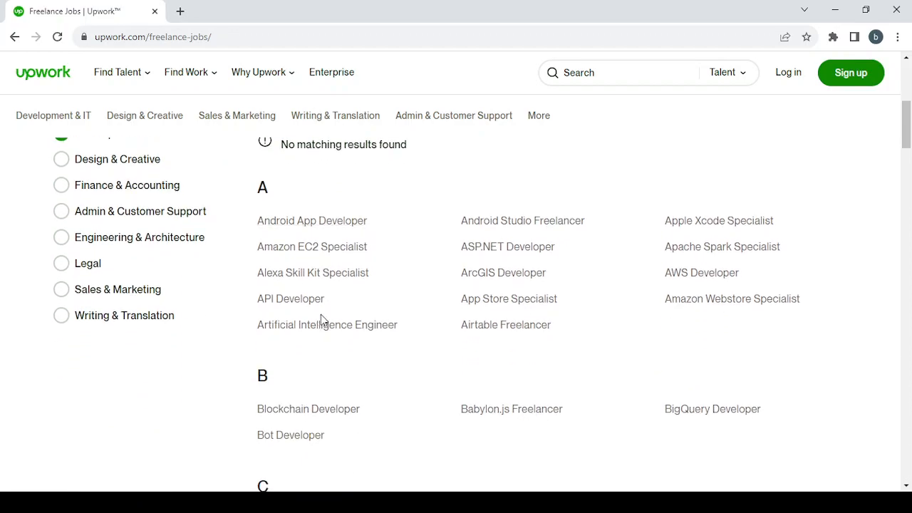
pyautogui.scroll(-3)
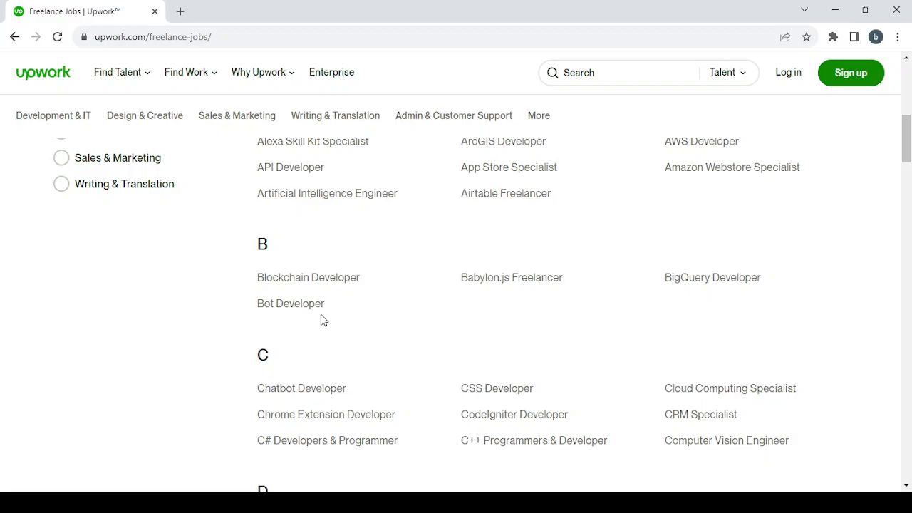
pyautogui.scroll(-3)
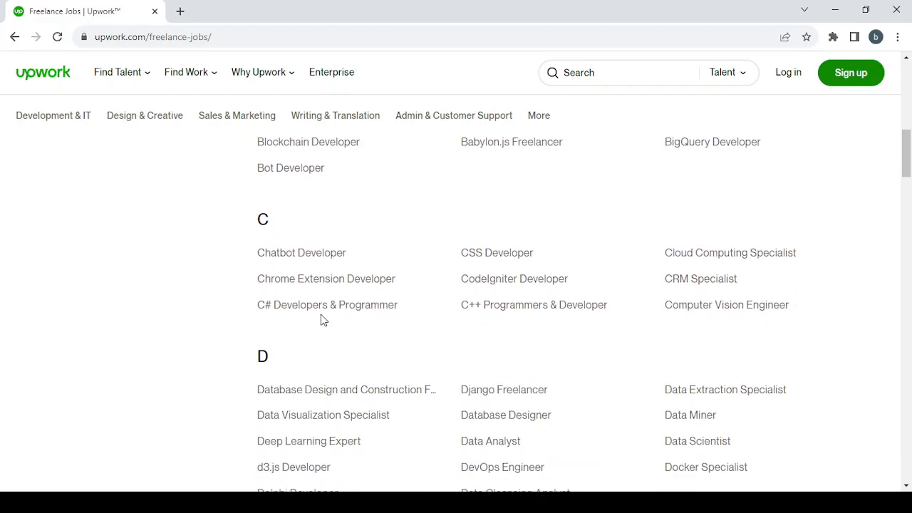
pyautogui.scroll(-3)
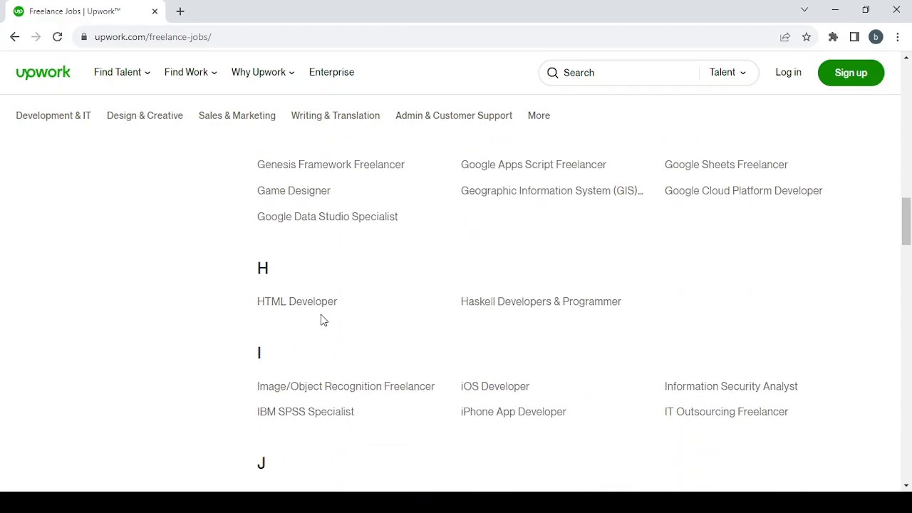
pyautogui.scroll(-3)
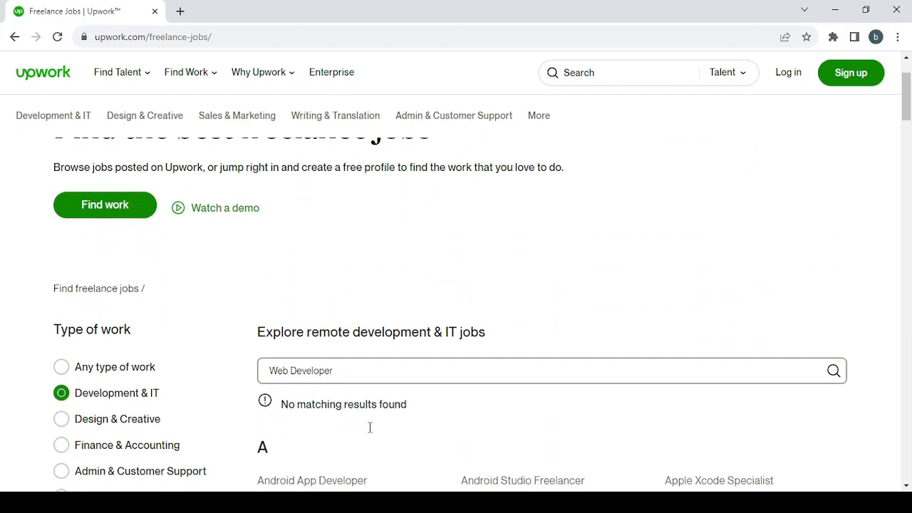
pyautogui.scroll(-3)
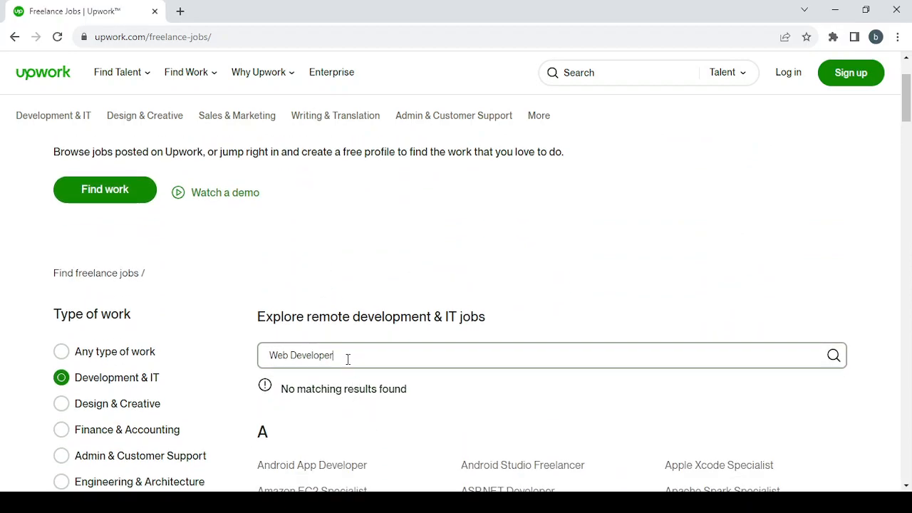
pyautogui.moveTo(61, 350)
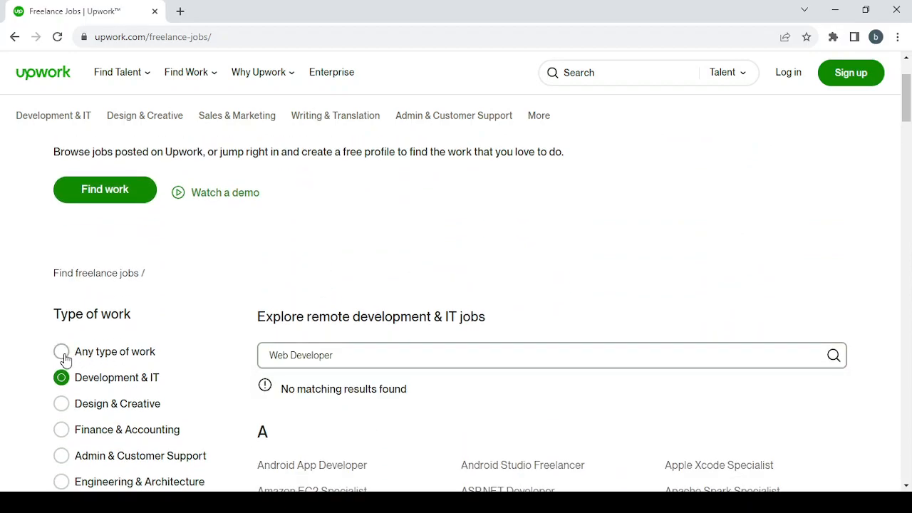
# Widen the filter to Any type of work, search 'php' and choose the PHP Developer jobs suggestion.
pyautogui.click(61, 351)
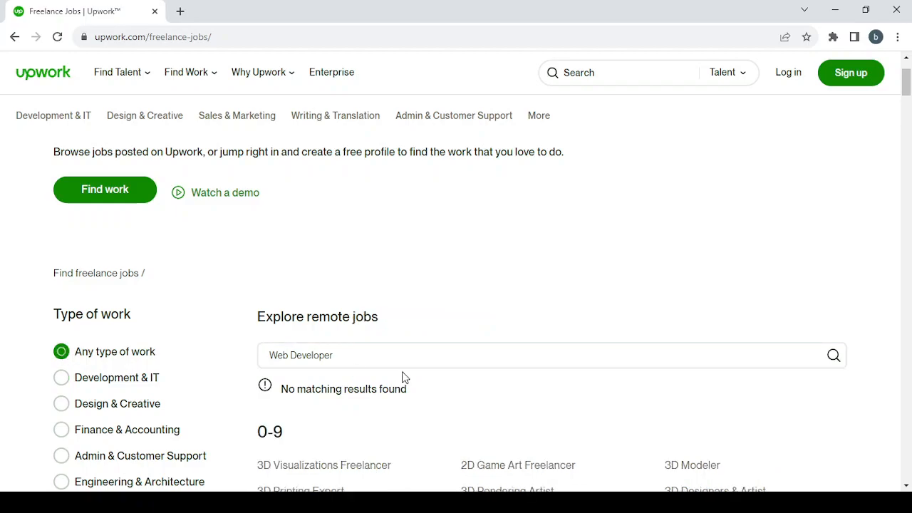
pyautogui.click(549, 354)
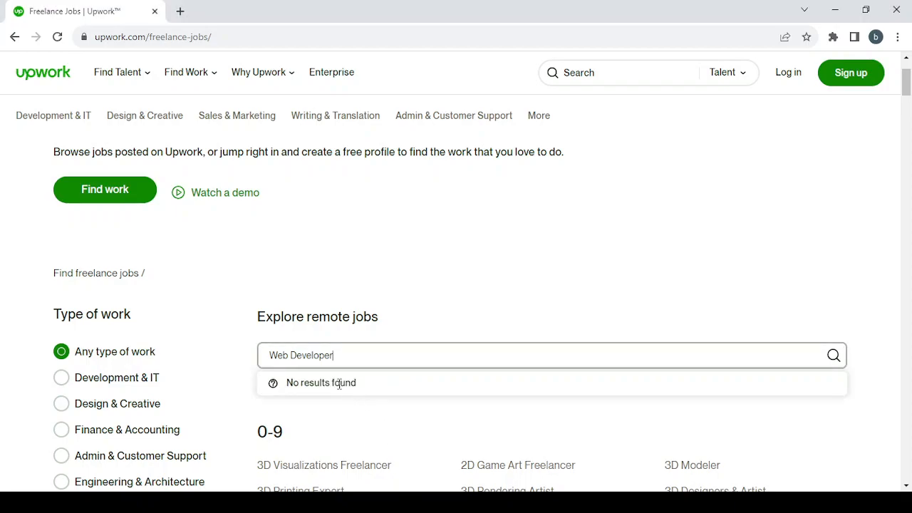
pyautogui.doubleClick(300, 356)
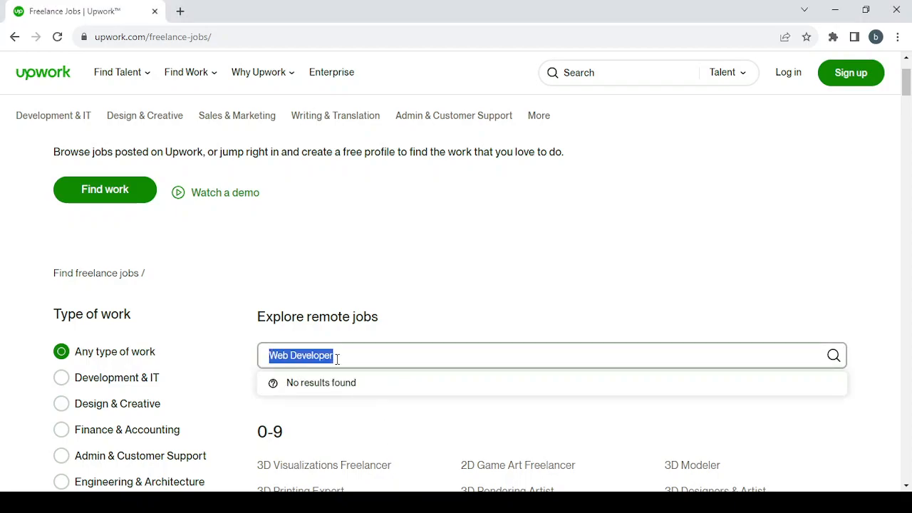
pyautogui.write('php')
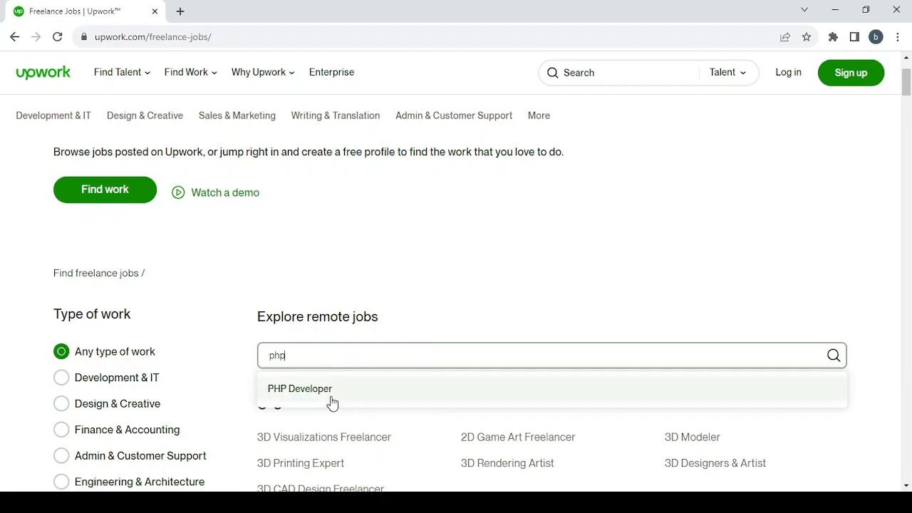
pyautogui.click(299, 388)
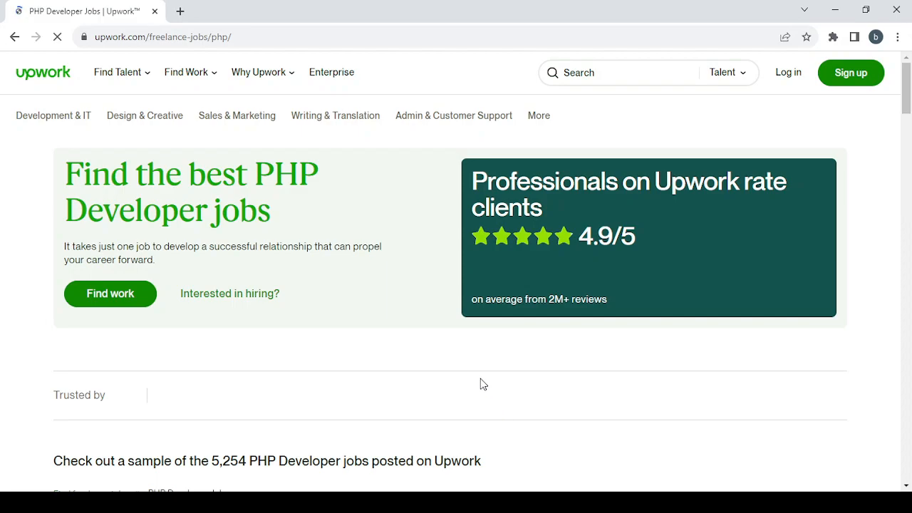
pyautogui.scroll(-3)
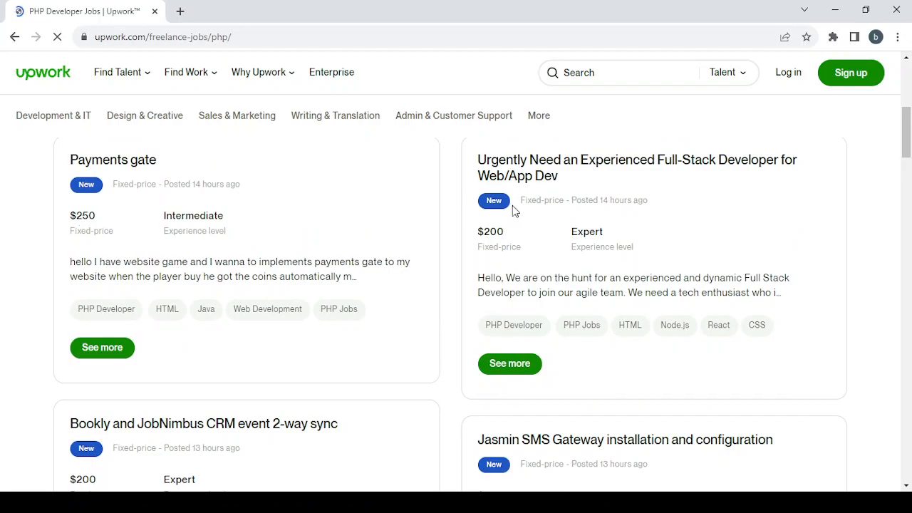
pyautogui.scroll(-3)
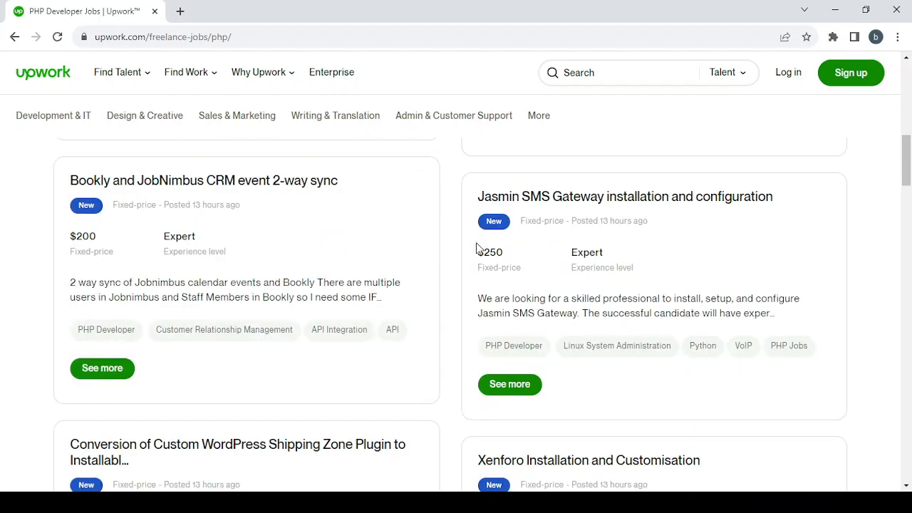
pyautogui.scroll(-3)
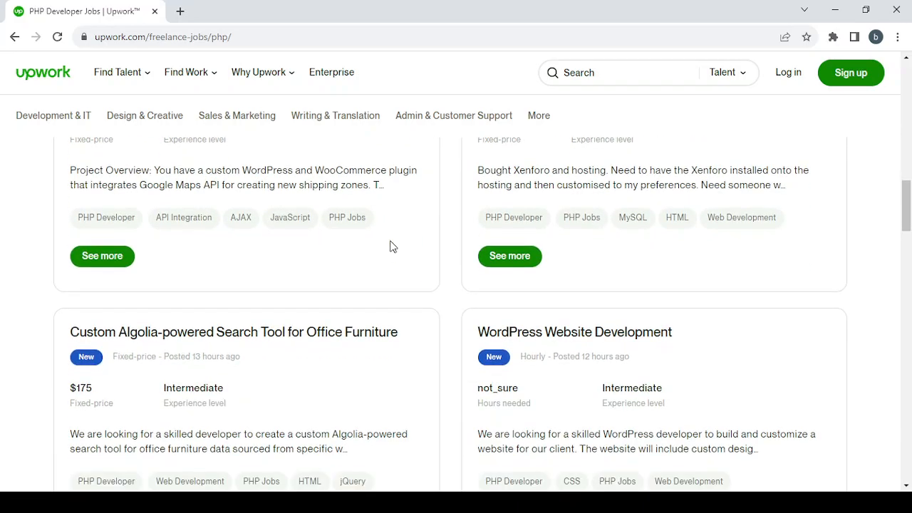
pyautogui.scroll(3)
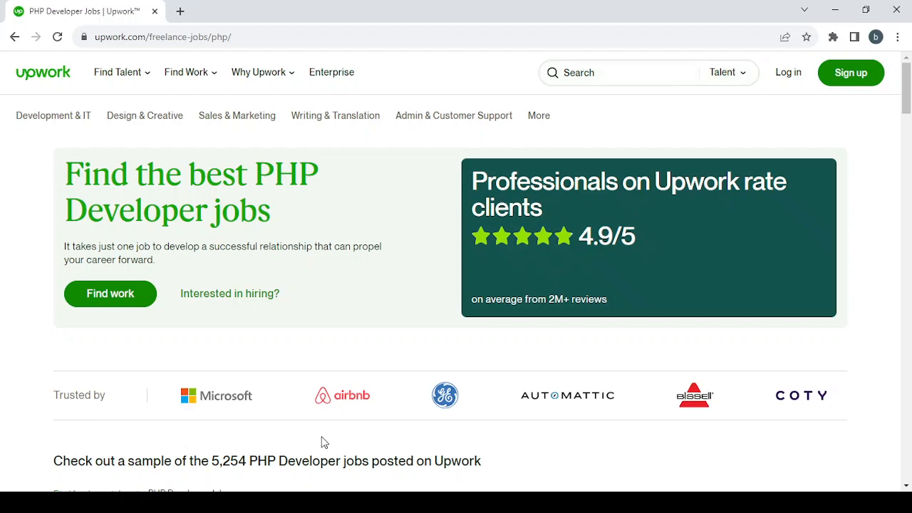
pyautogui.moveTo(311, 368)
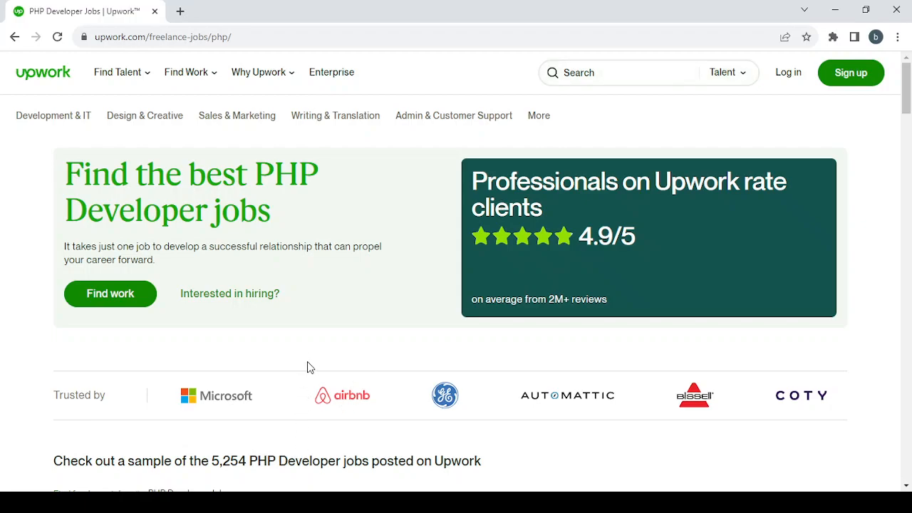
pyautogui.moveTo(312, 343)
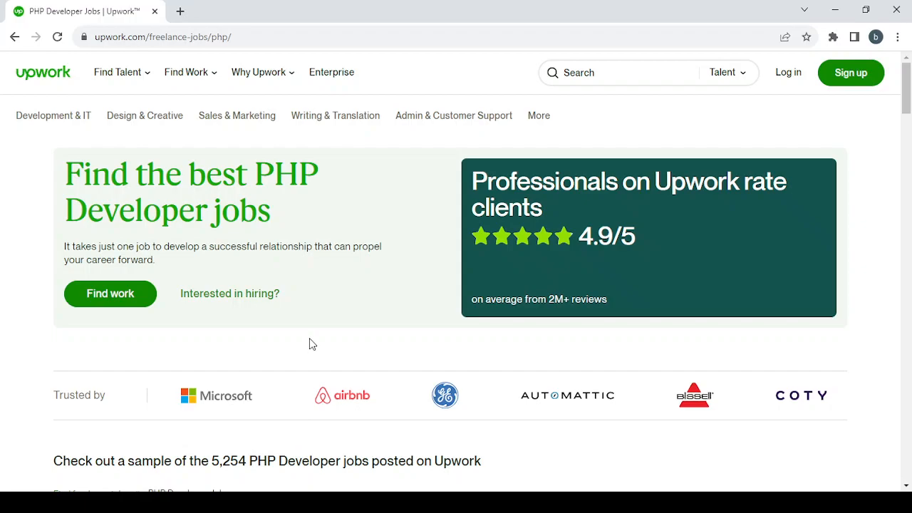